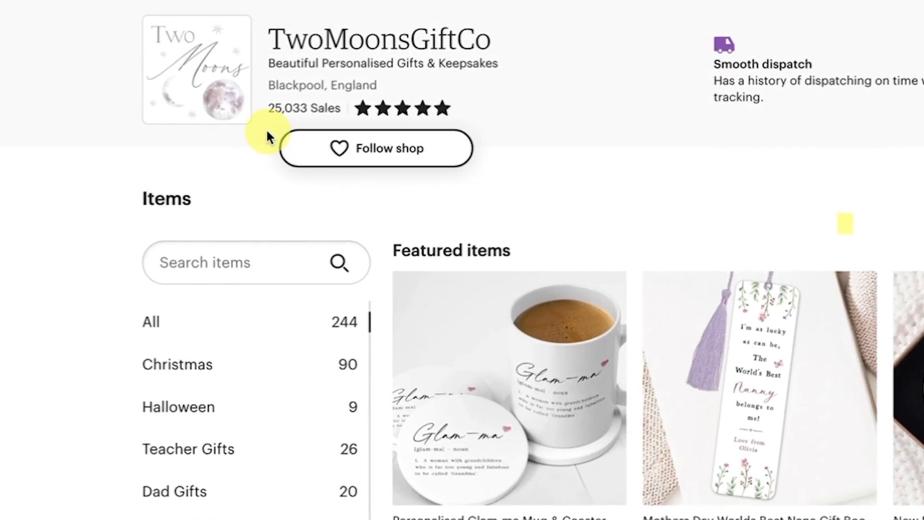
# - Scroll down the TwoMoonsGiftCo shop page before searching for christmas ornaments
pyautogui.scroll(-3)
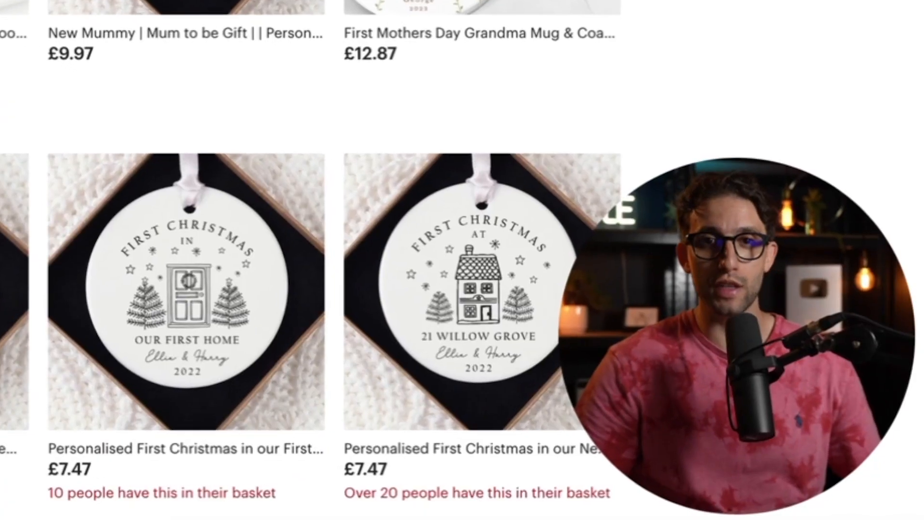
pyautogui.scroll(-3)
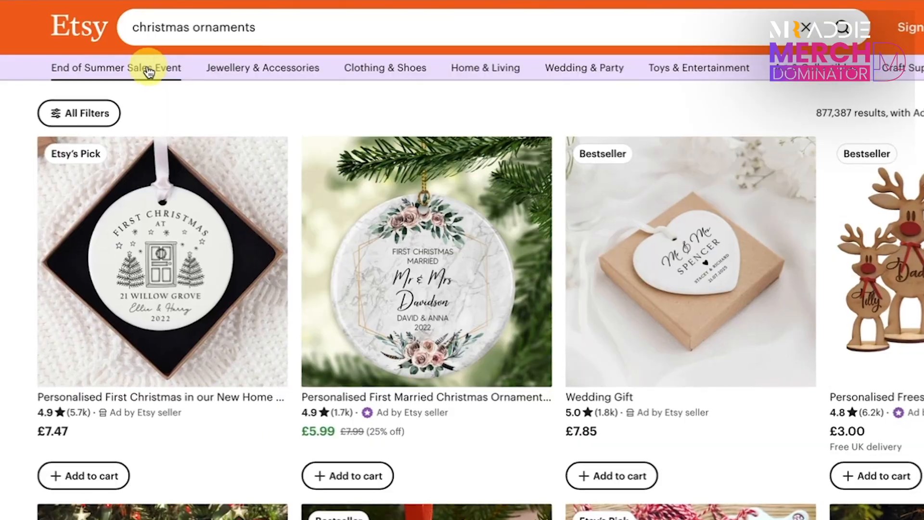
# - Filter the christmas ornaments results to Star Seller listings only and apply it
pyautogui.scroll(-3)
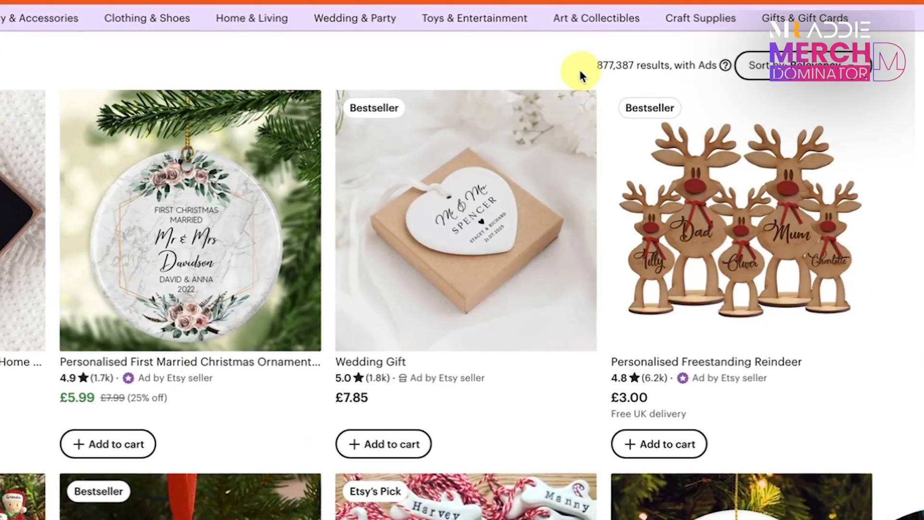
pyautogui.scroll(-3)
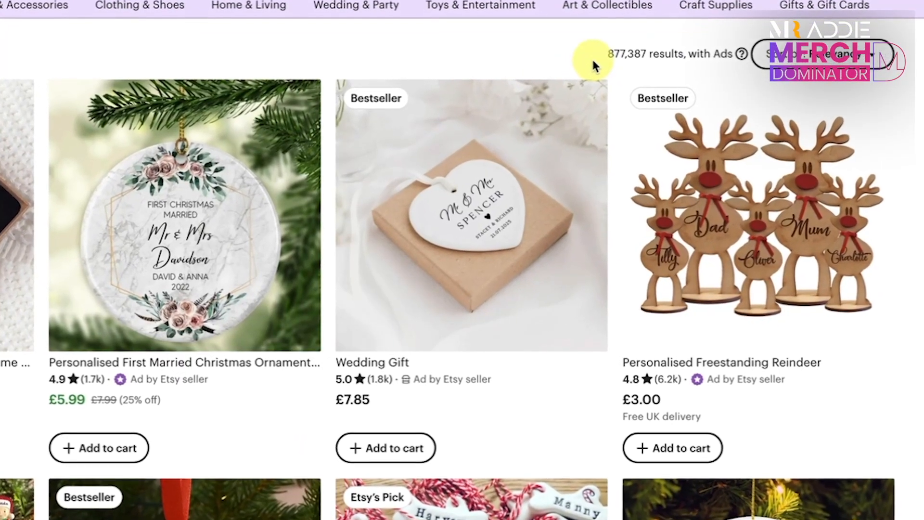
pyautogui.scroll(-3)
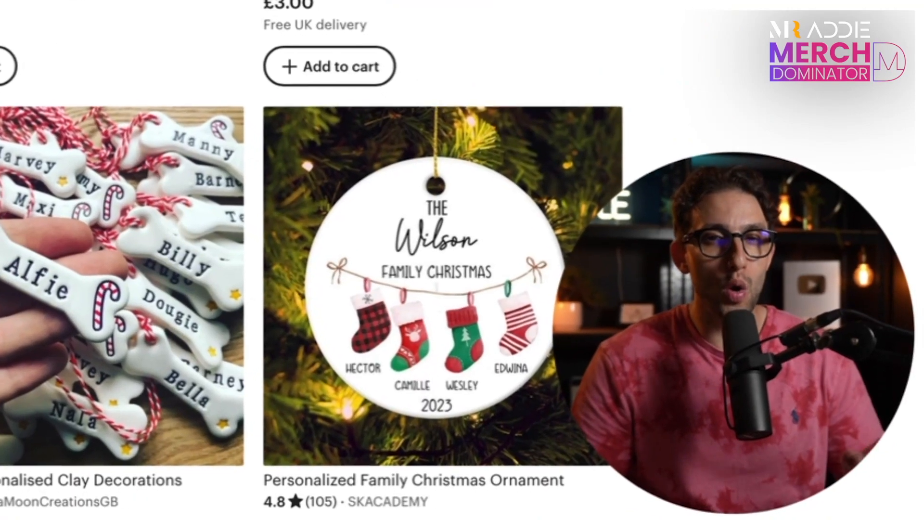
pyautogui.scroll(-3)
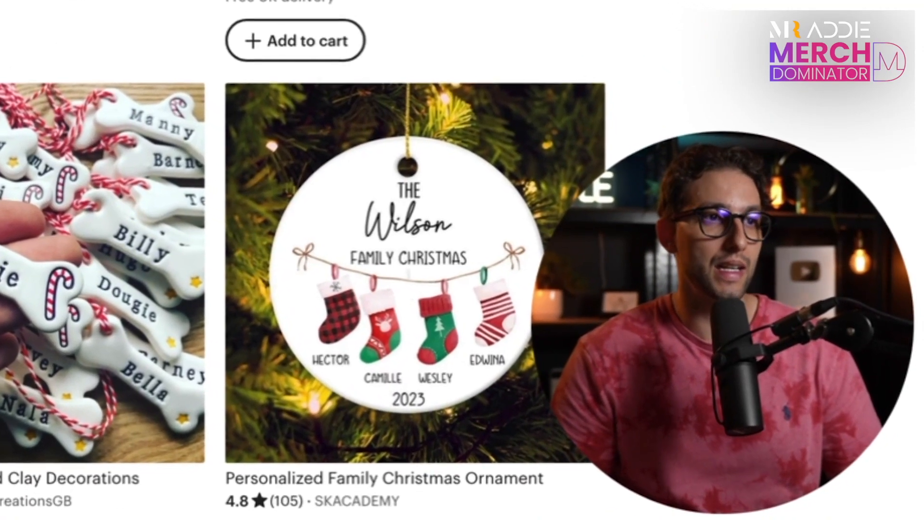
pyautogui.scroll(-3)
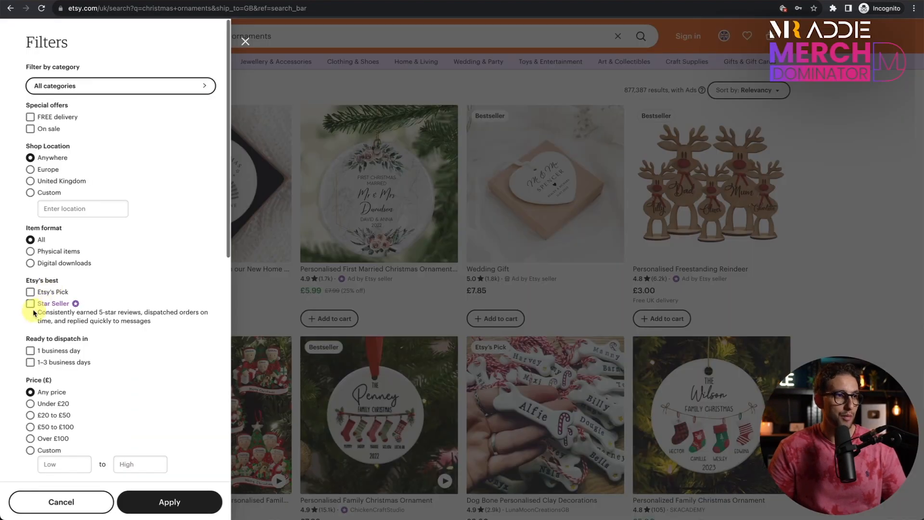
pyautogui.click(29, 303)
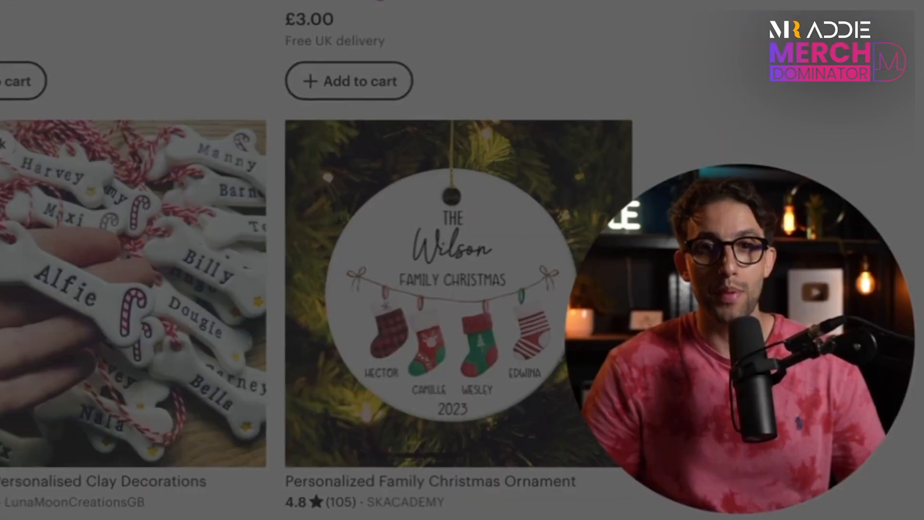
pyautogui.scroll(-3)
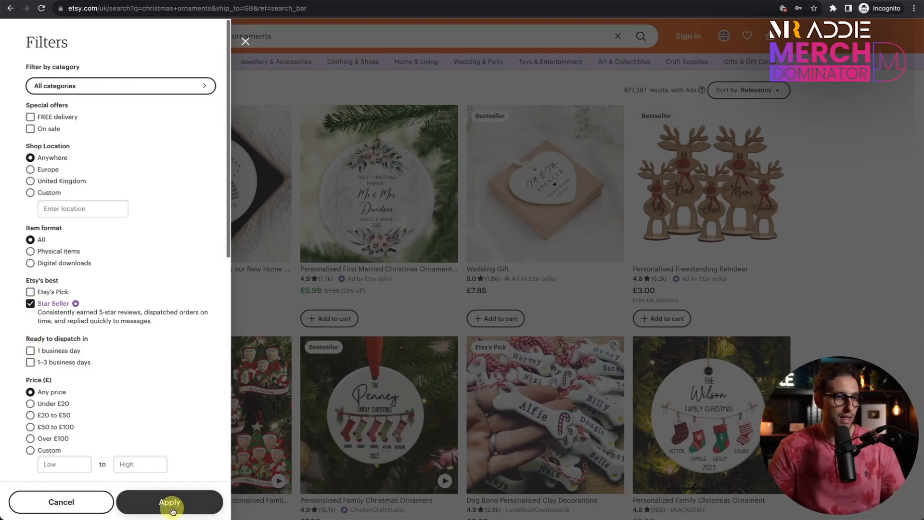
pyautogui.click(170, 502)
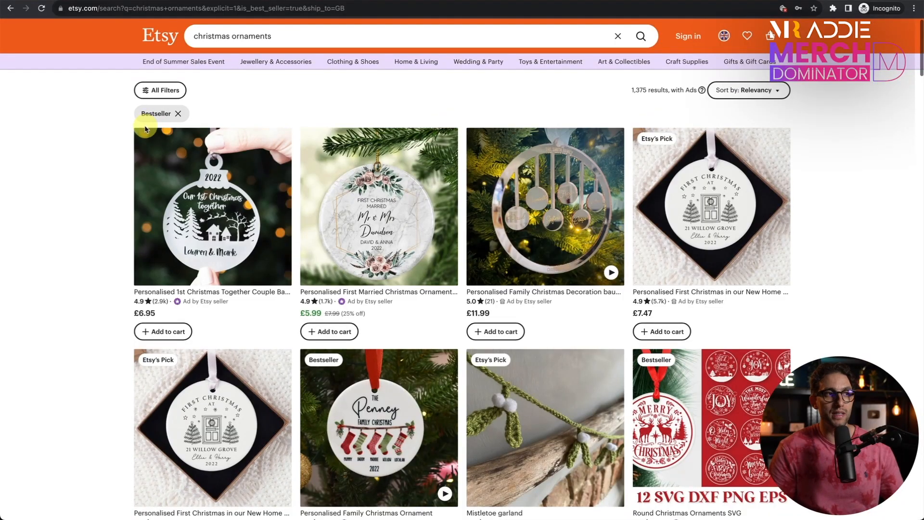
pyautogui.moveTo(72, 234)
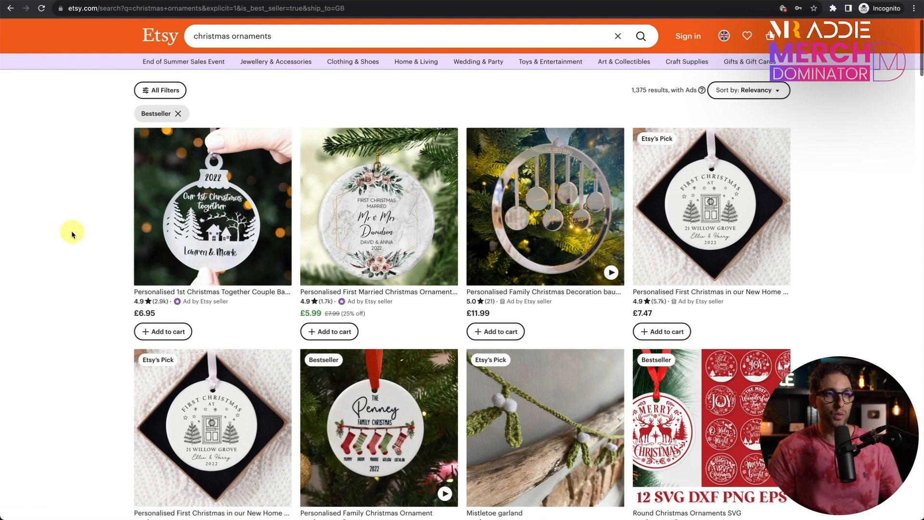
pyautogui.moveTo(89, 284)
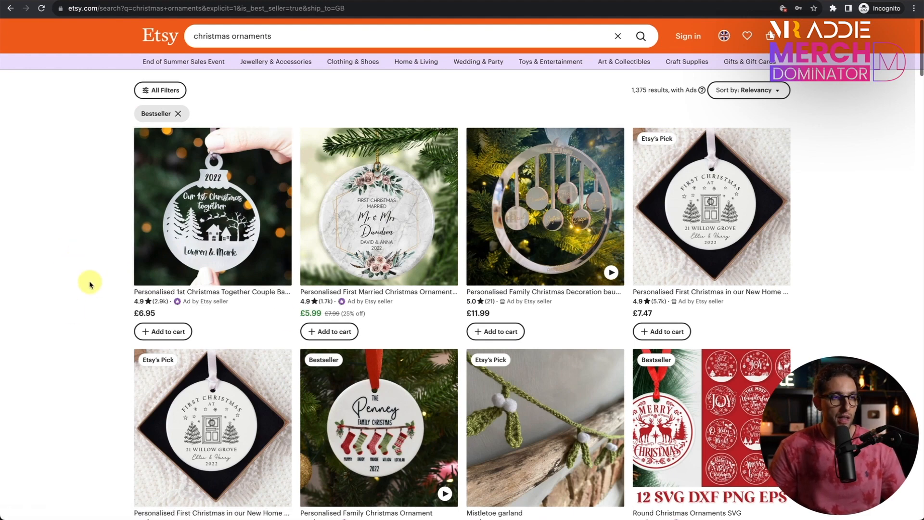
pyautogui.scroll(-3)
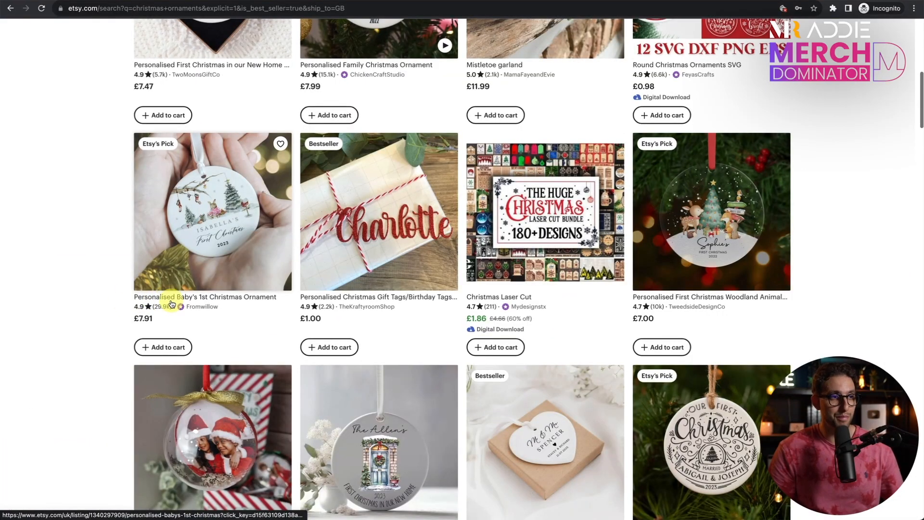
pyautogui.scroll(-3)
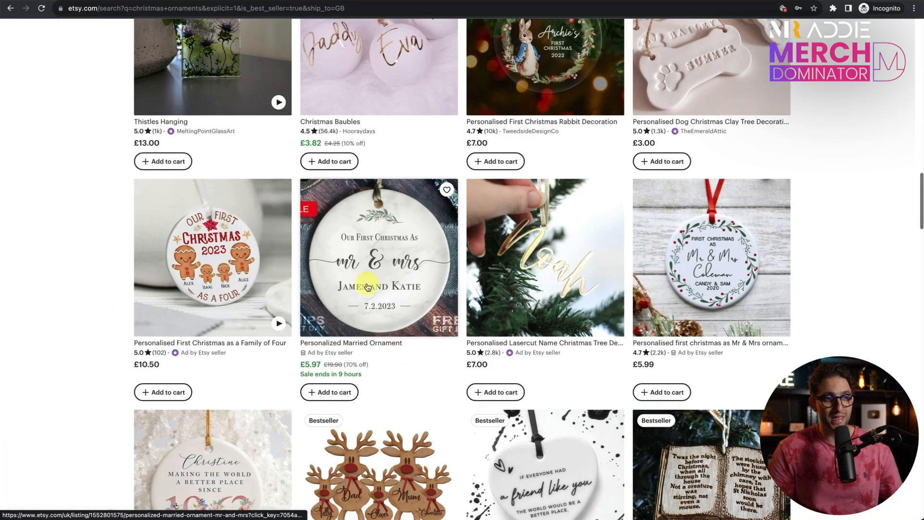
pyautogui.scroll(3)
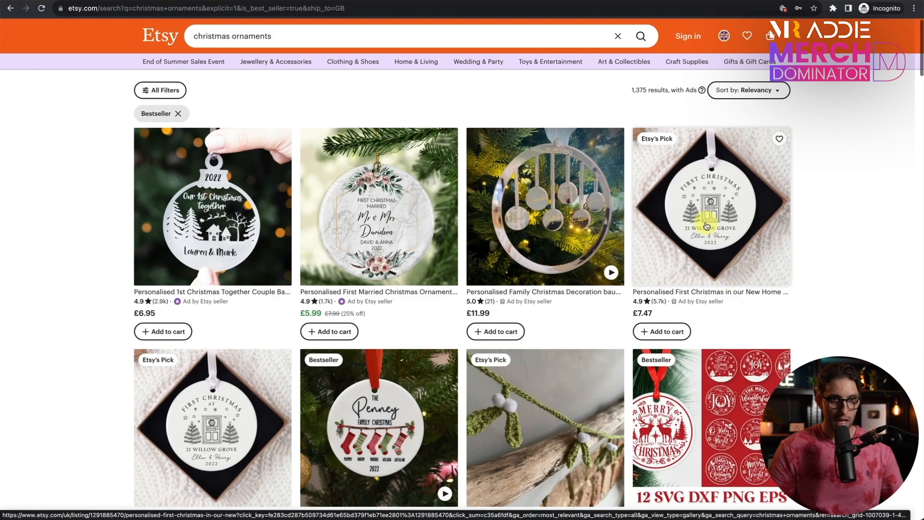
pyautogui.moveTo(639, 292)
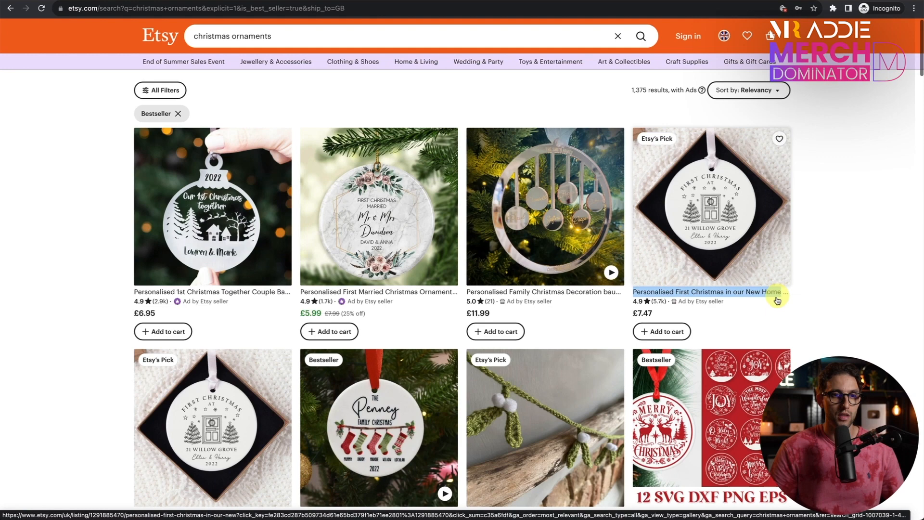
pyautogui.moveTo(722, 305)
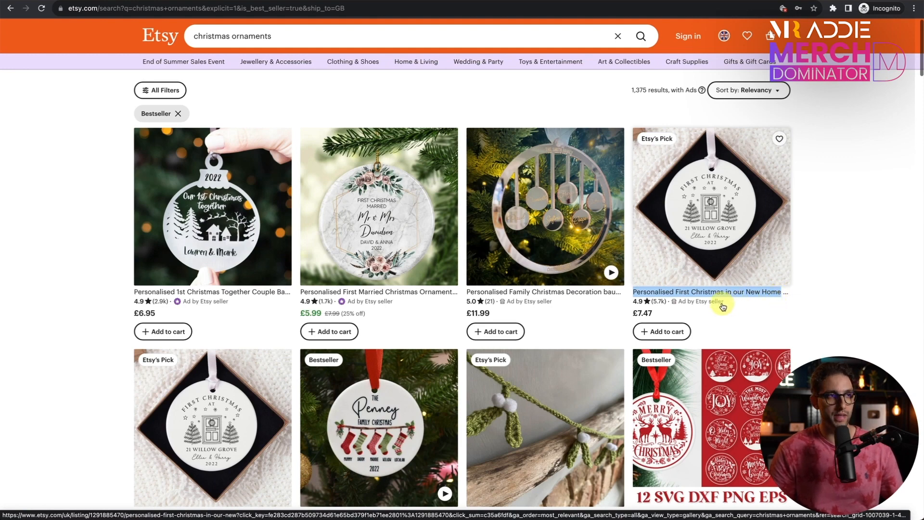
# - View the First Christmas in our New Home listing, its shop, and search the full title
pyautogui.click(709, 207)
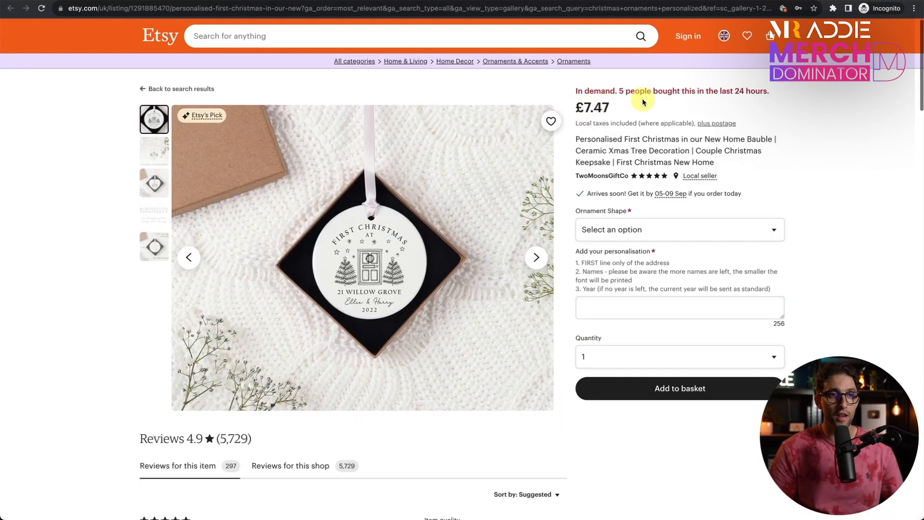
pyautogui.moveTo(699, 111)
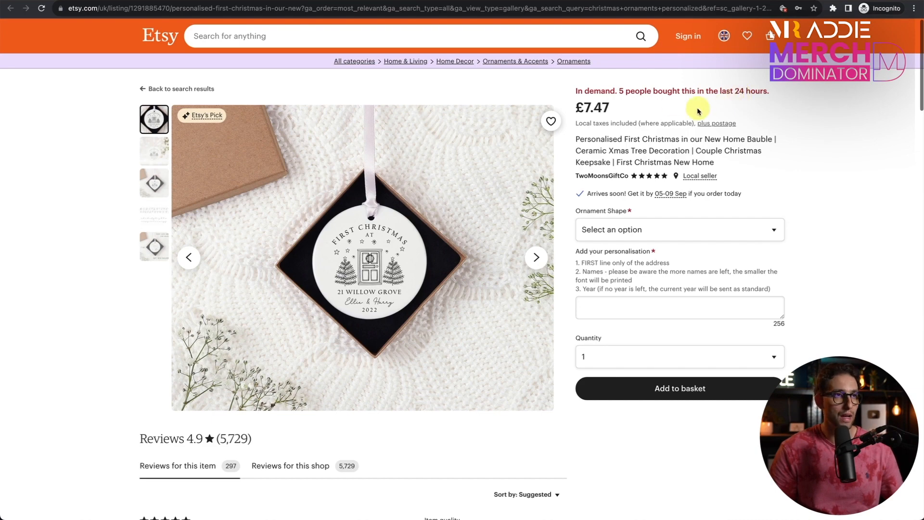
pyautogui.click(601, 175)
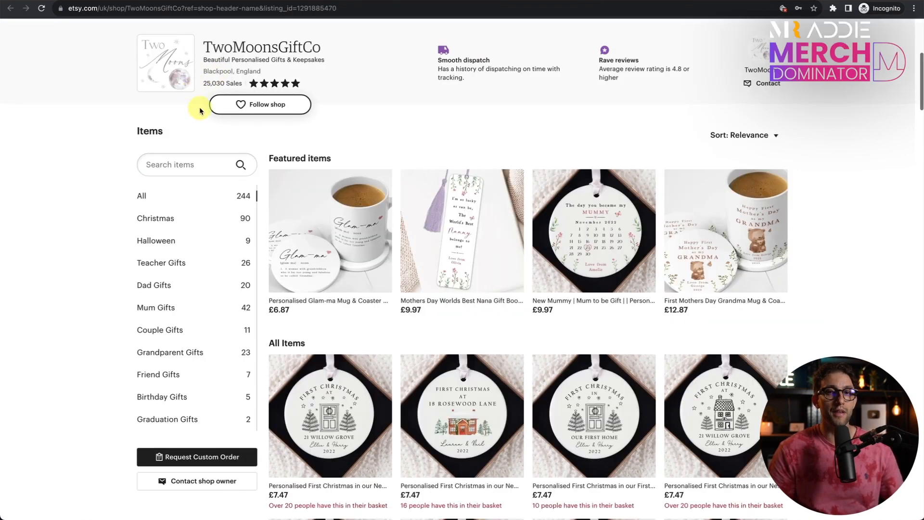
pyautogui.click(329, 415)
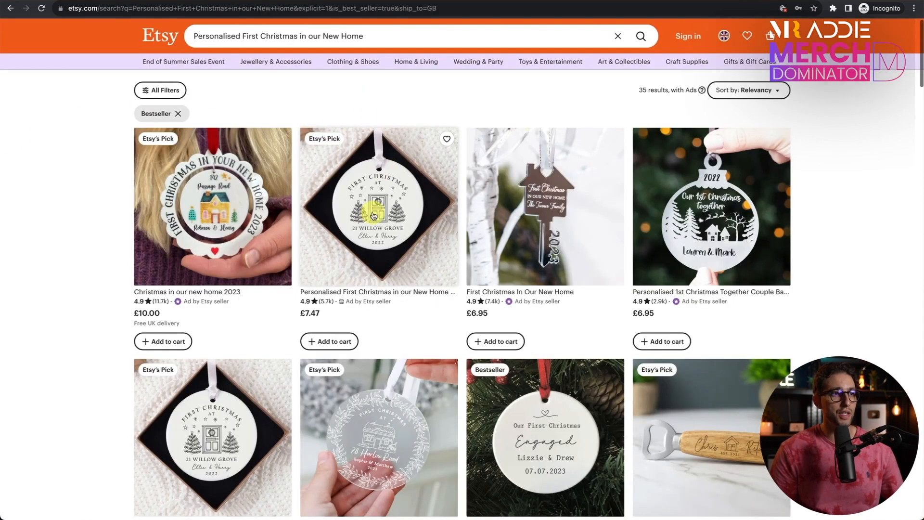
pyautogui.moveTo(618, 106)
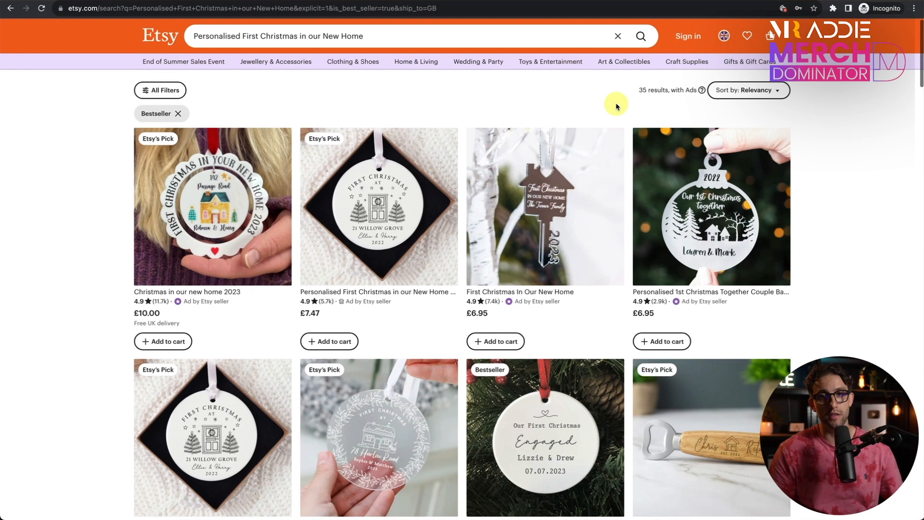
pyautogui.moveTo(388, 171)
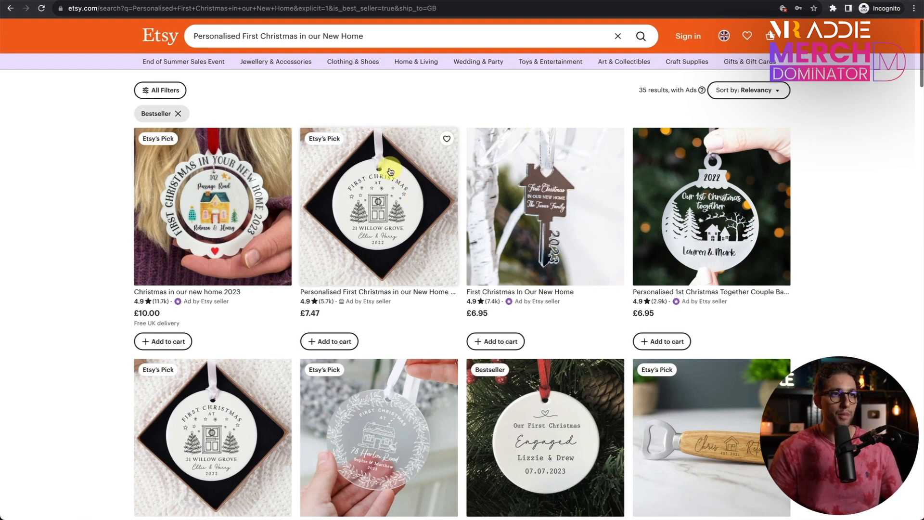
pyautogui.moveTo(344, 219)
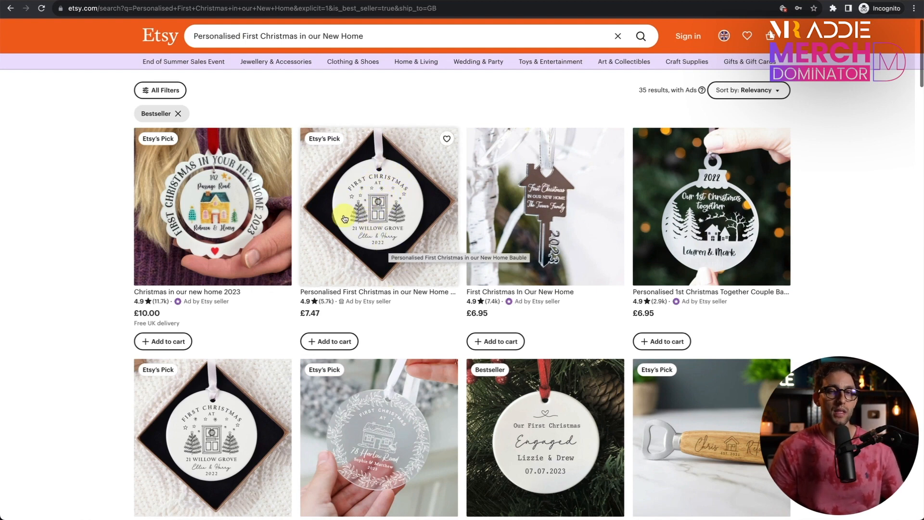
pyautogui.moveTo(333, 247)
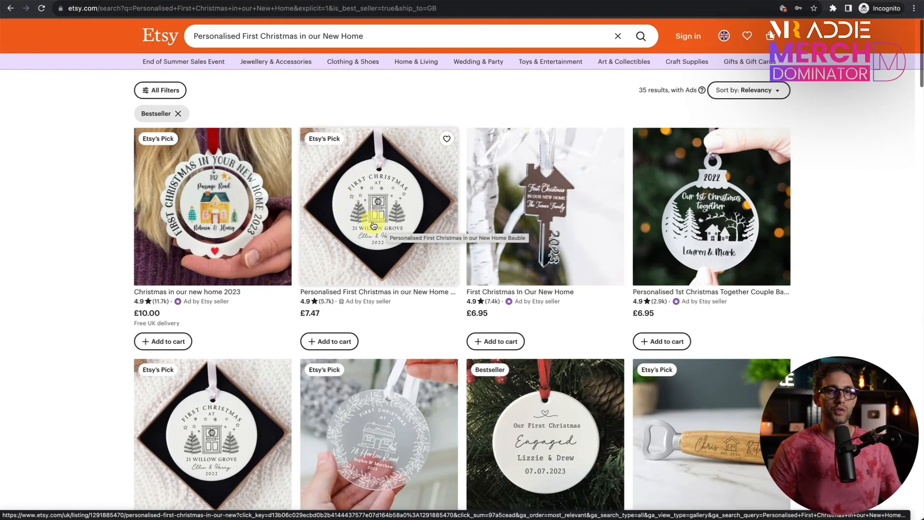
pyautogui.moveTo(365, 218)
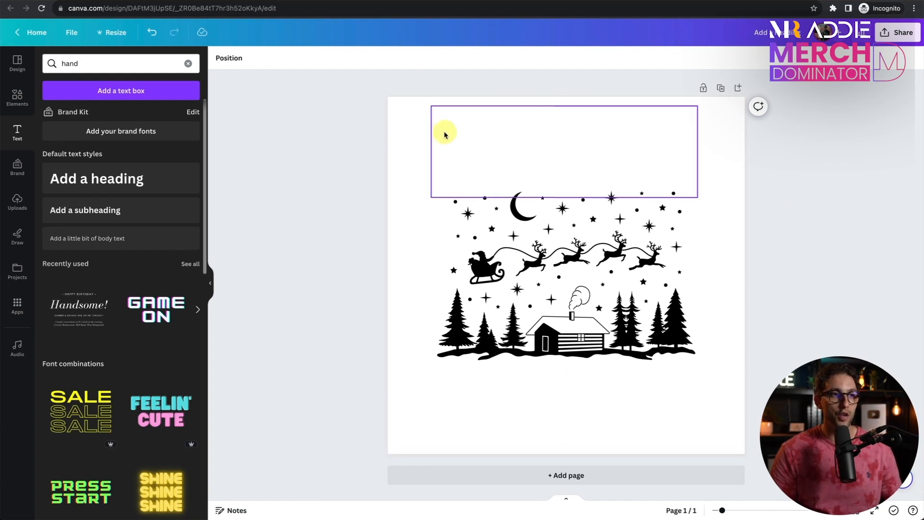
# - Remove the empty text box above the Santa sleigh and cabin silhouette
pyautogui.click(806, 197)
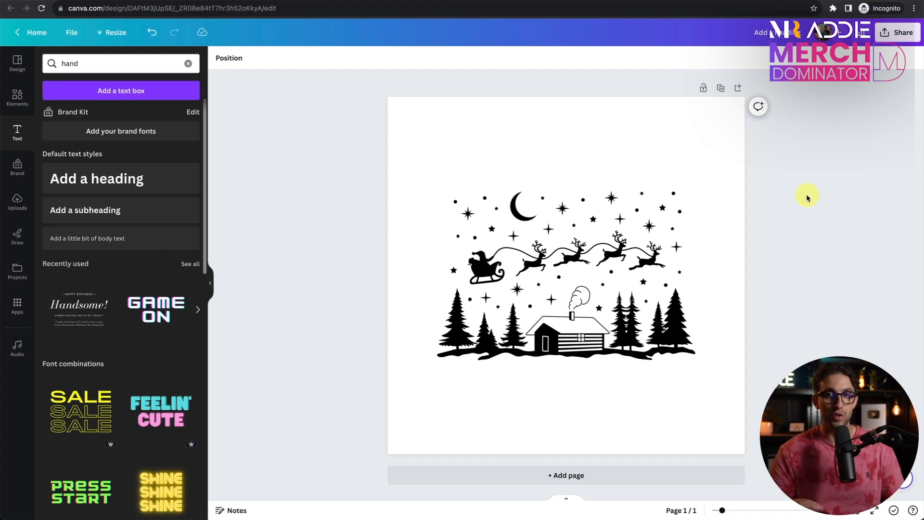
pyautogui.moveTo(17, 189)
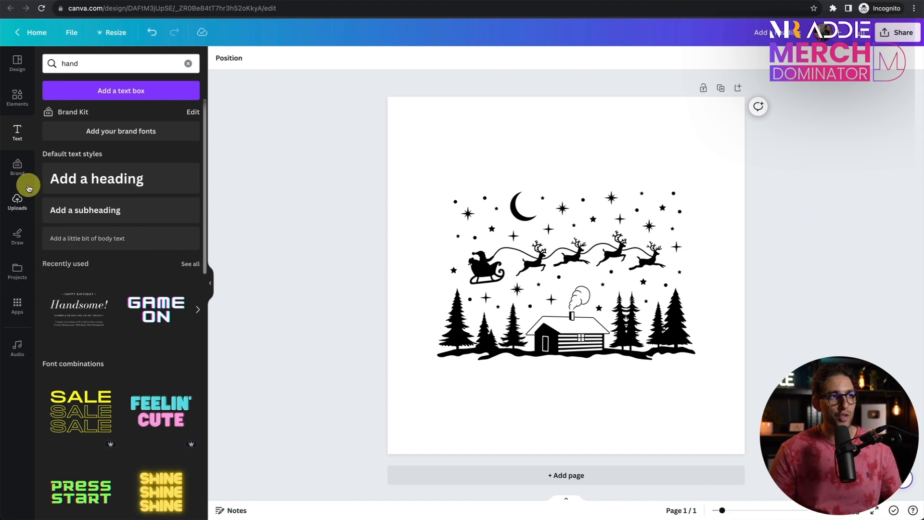
# - Add a circle from Shapes with no fill colour, leaving only its black outline
pyautogui.click(17, 98)
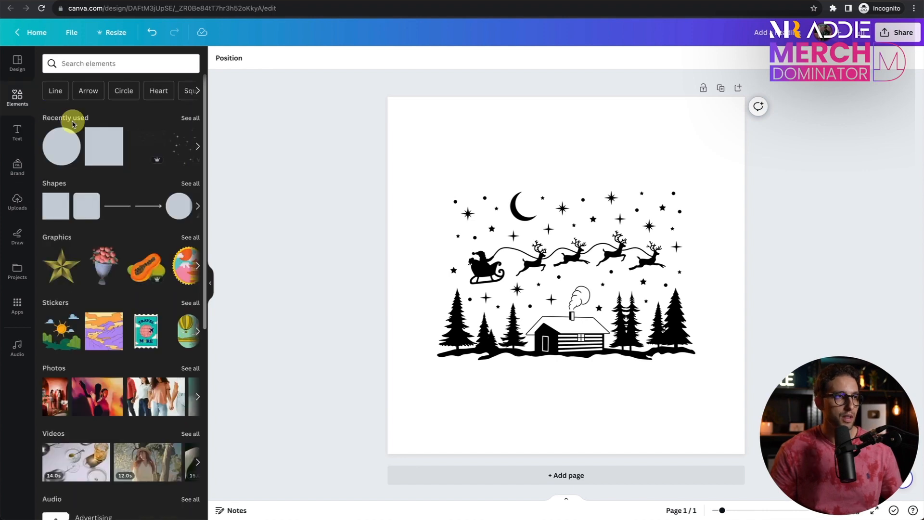
pyautogui.moveTo(180, 211)
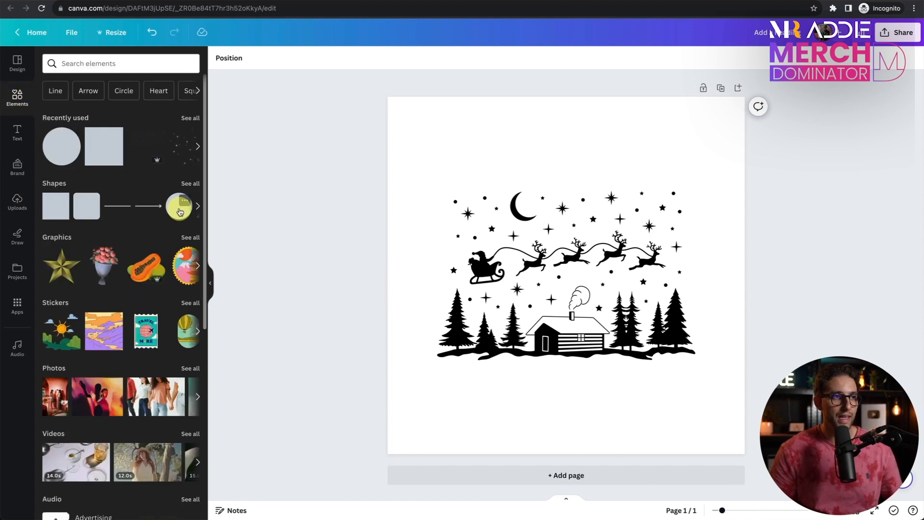
pyautogui.click(179, 206)
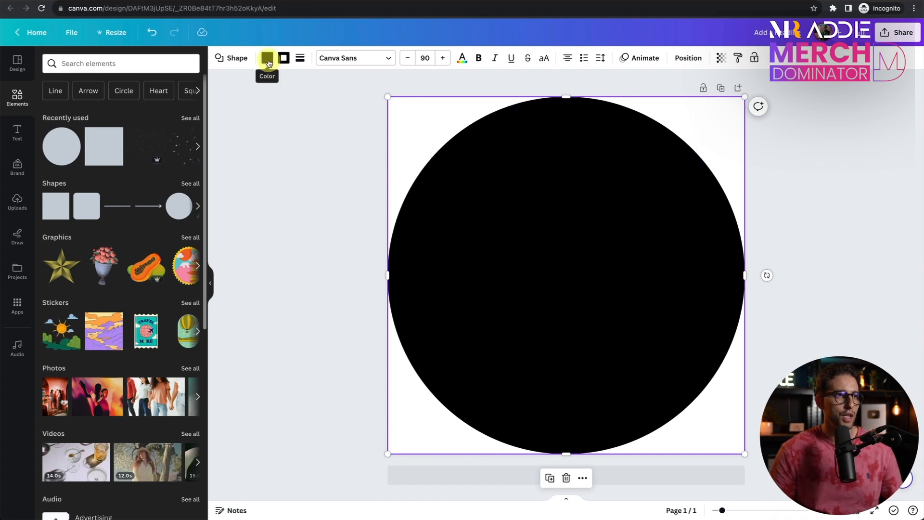
pyautogui.click(267, 58)
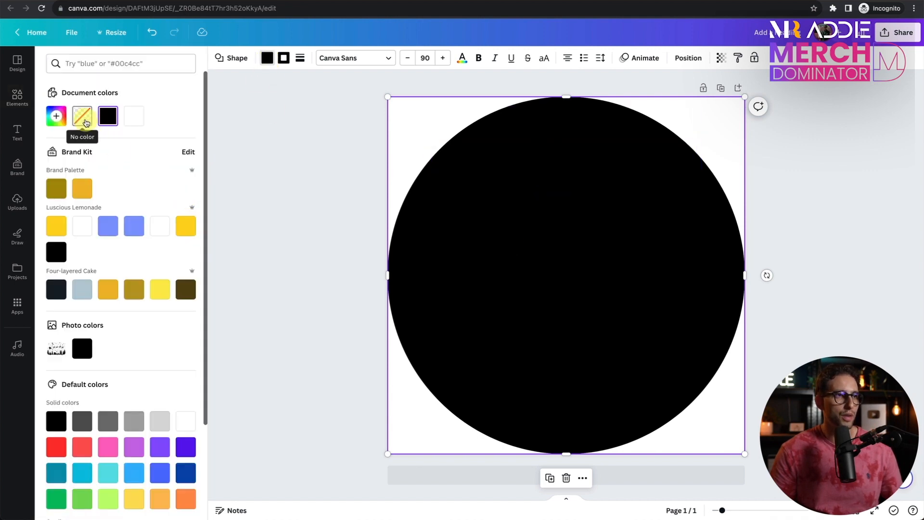
pyautogui.click(82, 115)
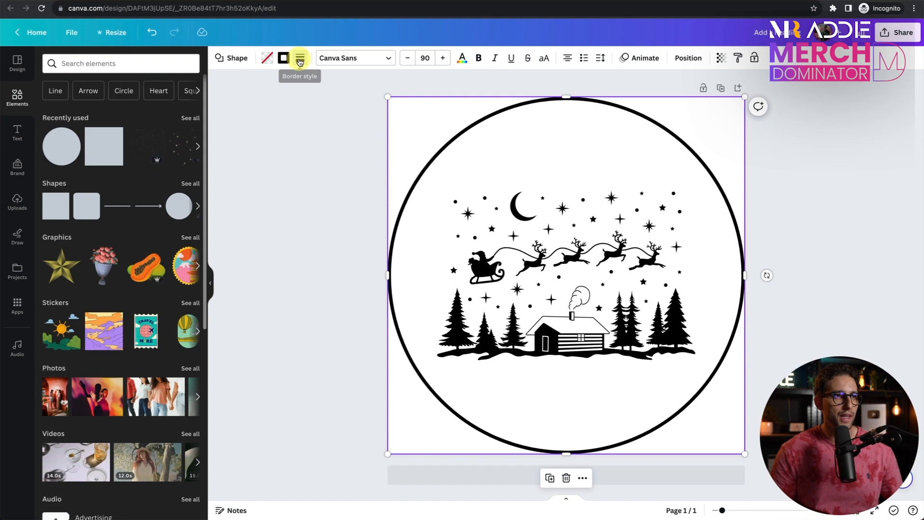
pyautogui.click(353, 196)
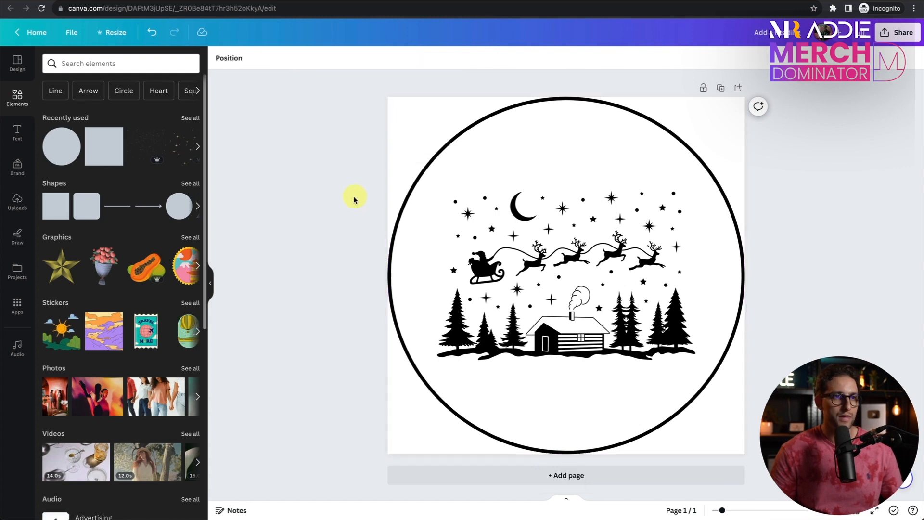
pyautogui.moveTo(839, 183)
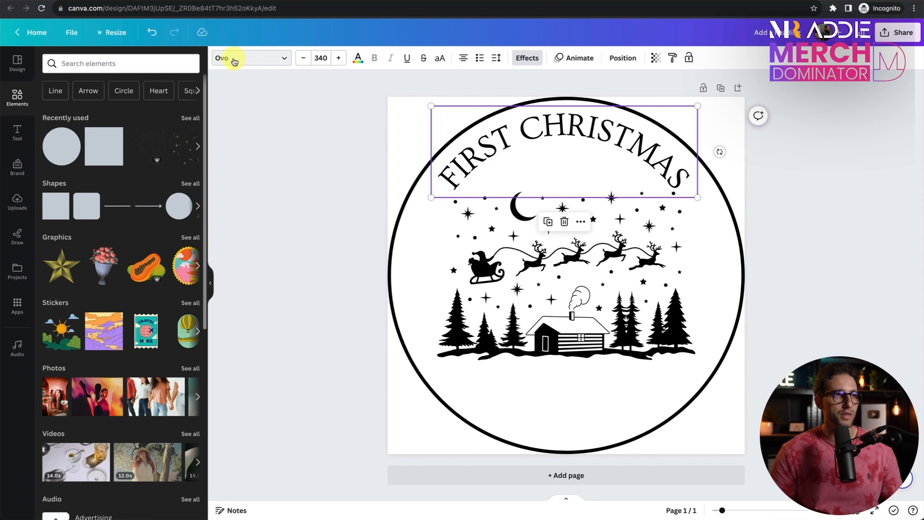
# - Set the heading font, then lower the circle outline's transparency until it fades out
pyautogui.click(250, 58)
pyautogui.write('handwriting')
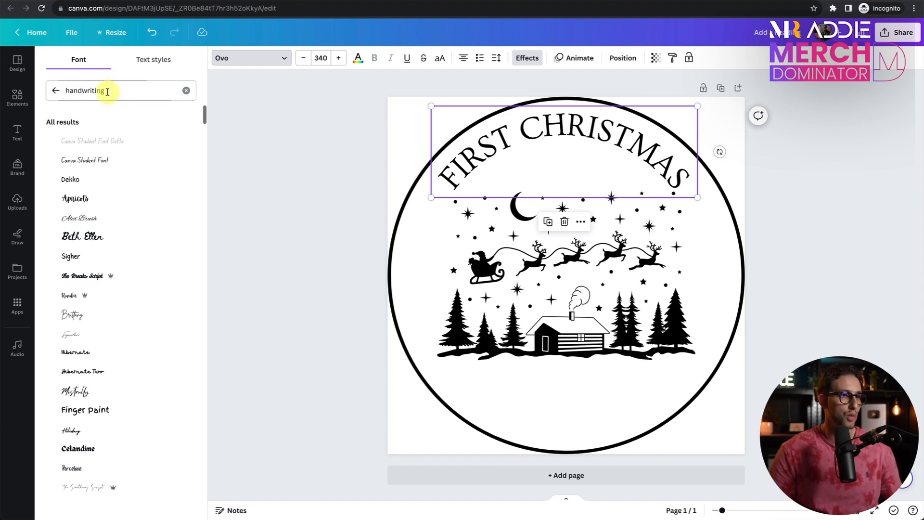
pyautogui.moveTo(116, 182)
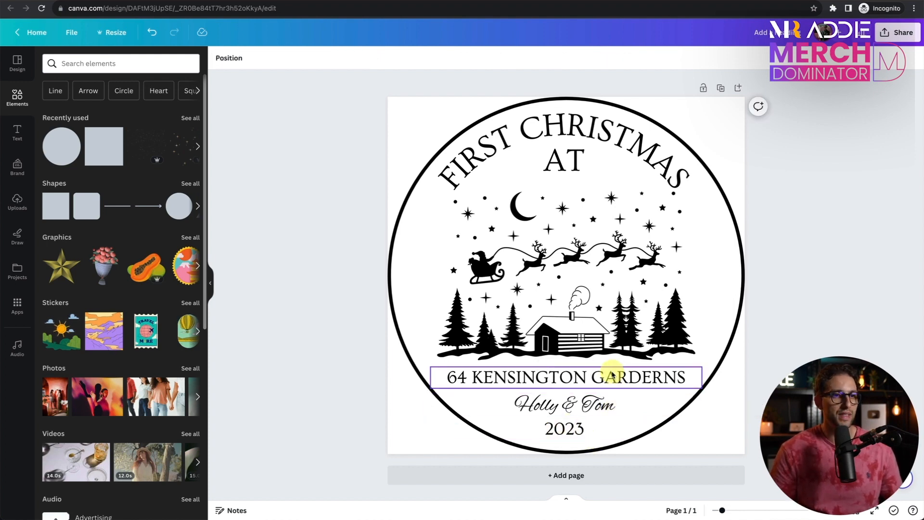
pyautogui.click(564, 428)
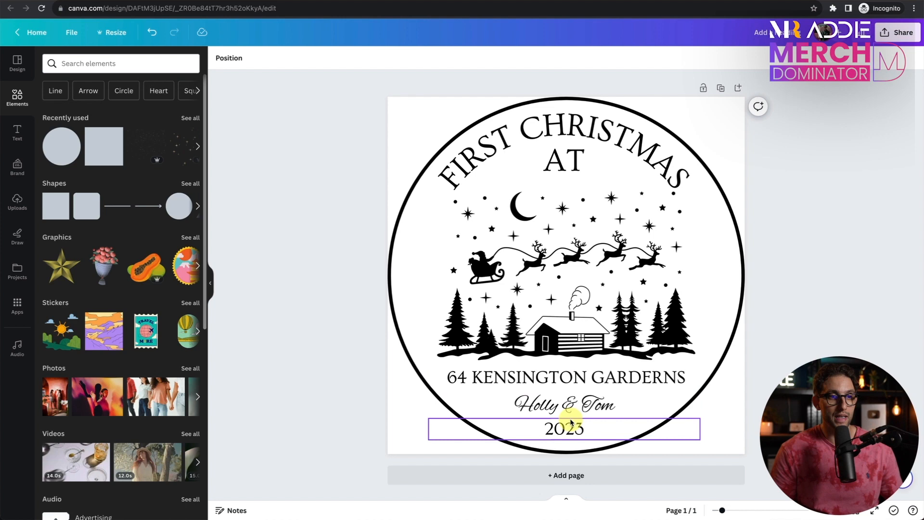
pyautogui.click(781, 177)
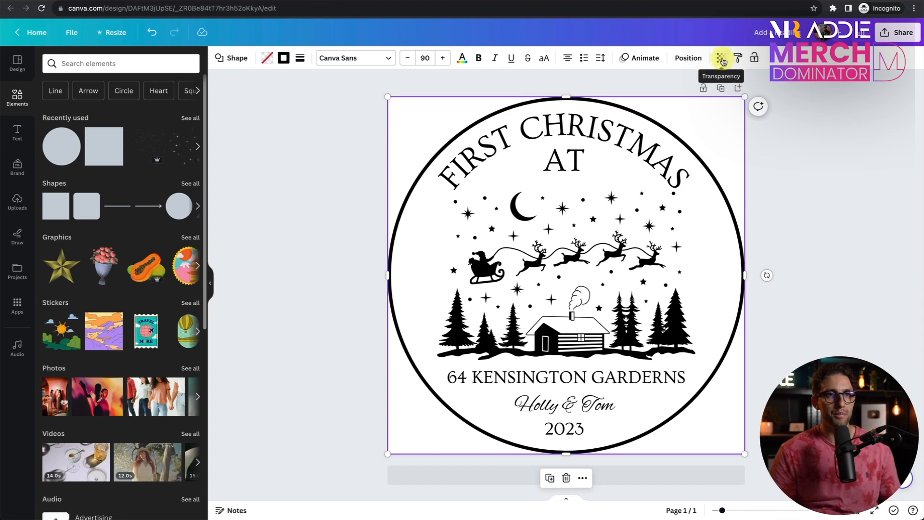
pyautogui.click(721, 57)
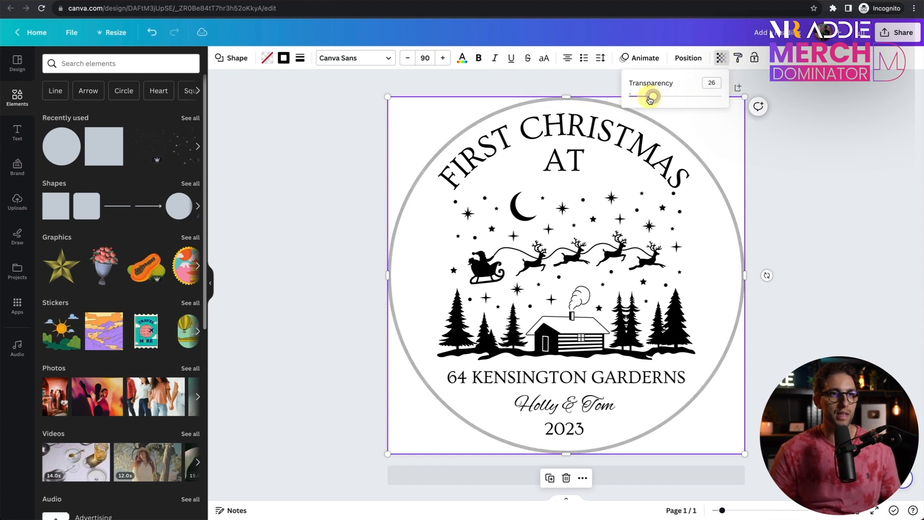
pyautogui.click(718, 56)
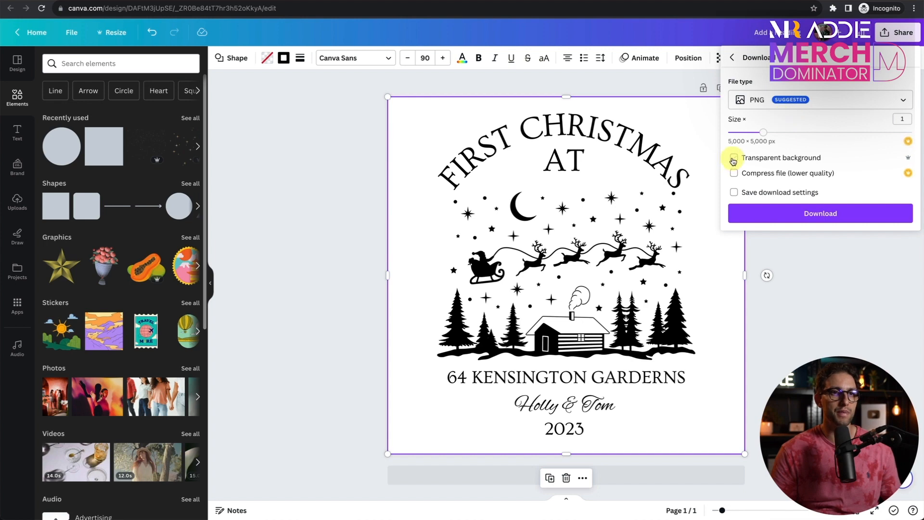
# - Tick Transparent background for the PNG export
pyautogui.click(734, 157)
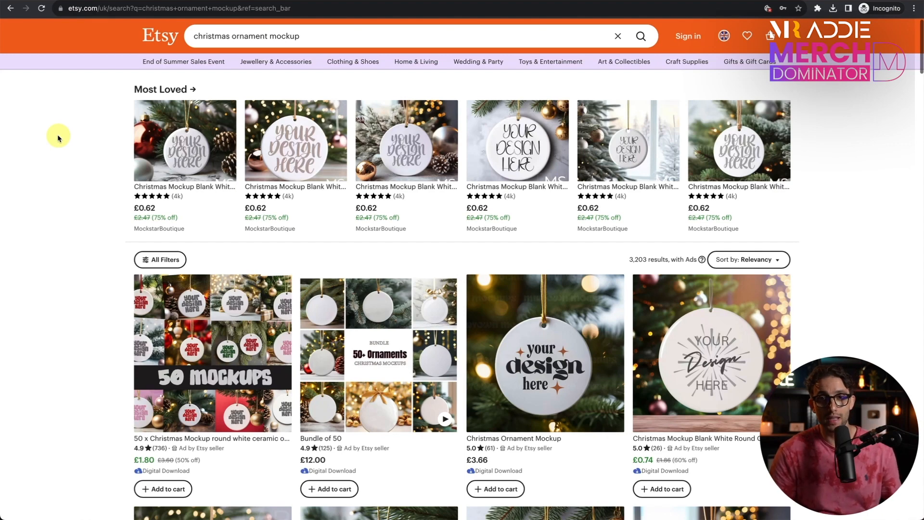
pyautogui.scroll(-3)
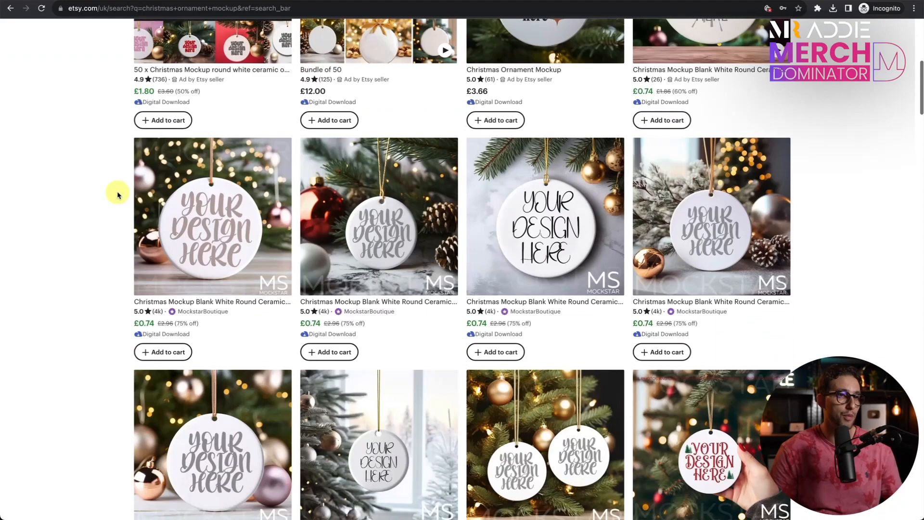
pyautogui.scroll(-3)
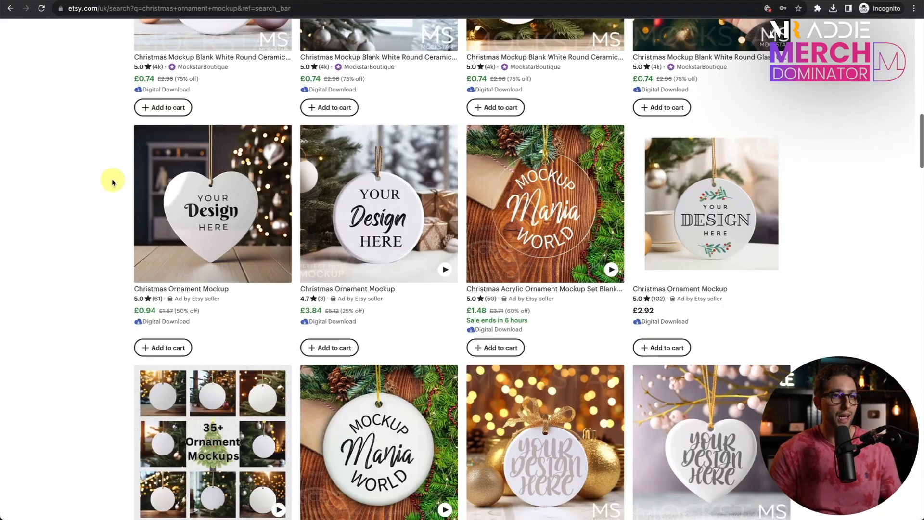
pyautogui.moveTo(98, 171)
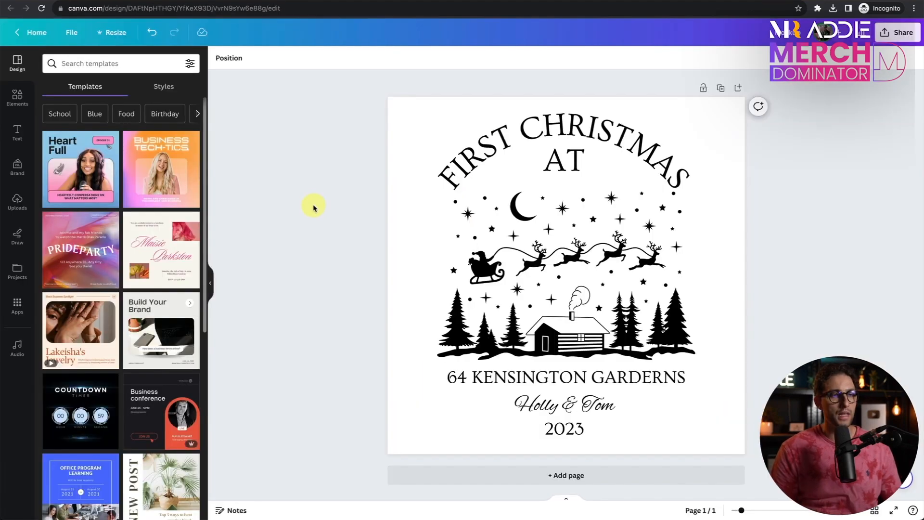
pyautogui.moveTo(379, 176)
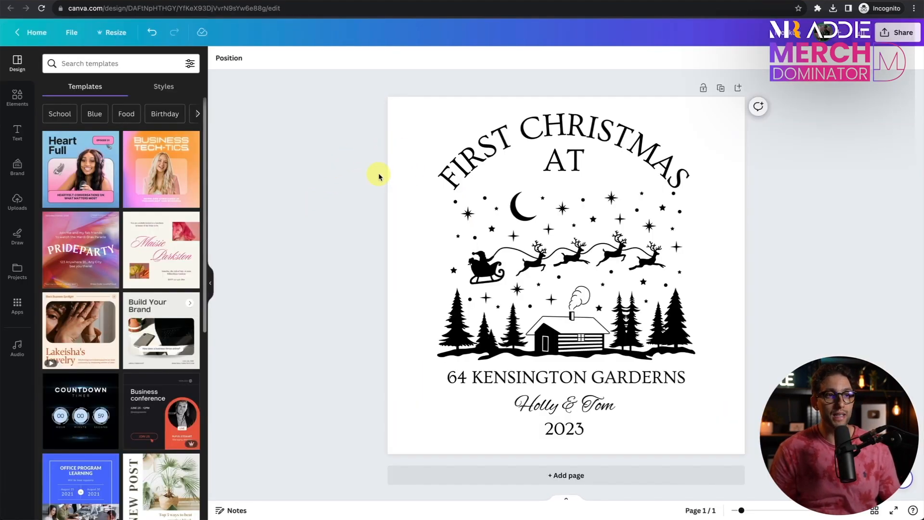
# - Add Mockup.jpg of the white ornament on a pine branch to the design
pyautogui.click(389, 230)
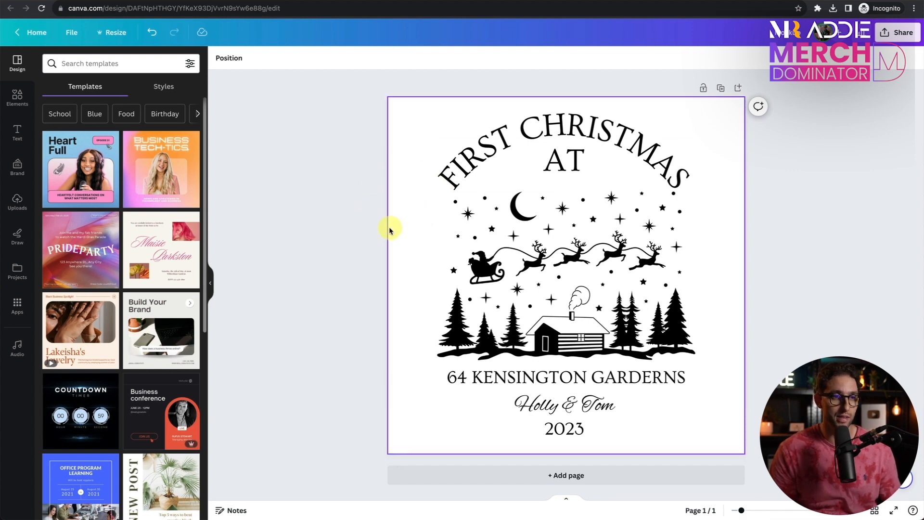
pyautogui.click(18, 98)
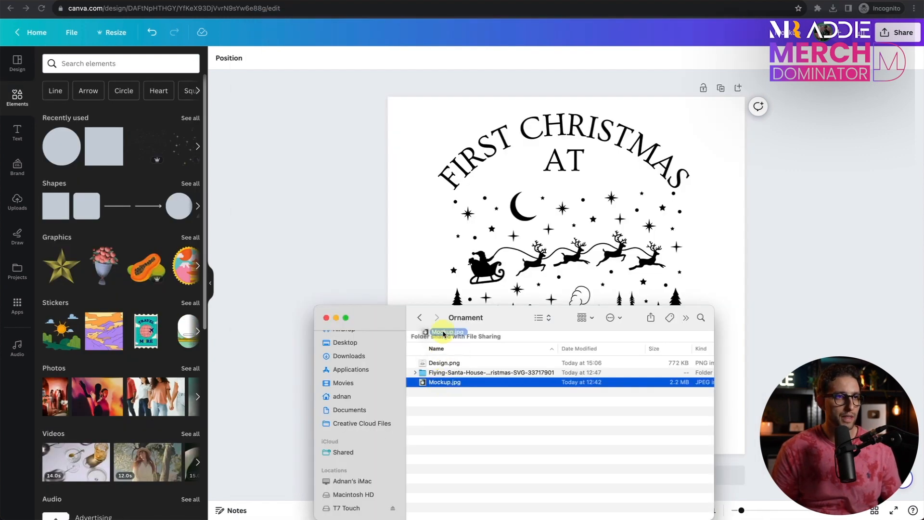
pyautogui.doubleClick(445, 382)
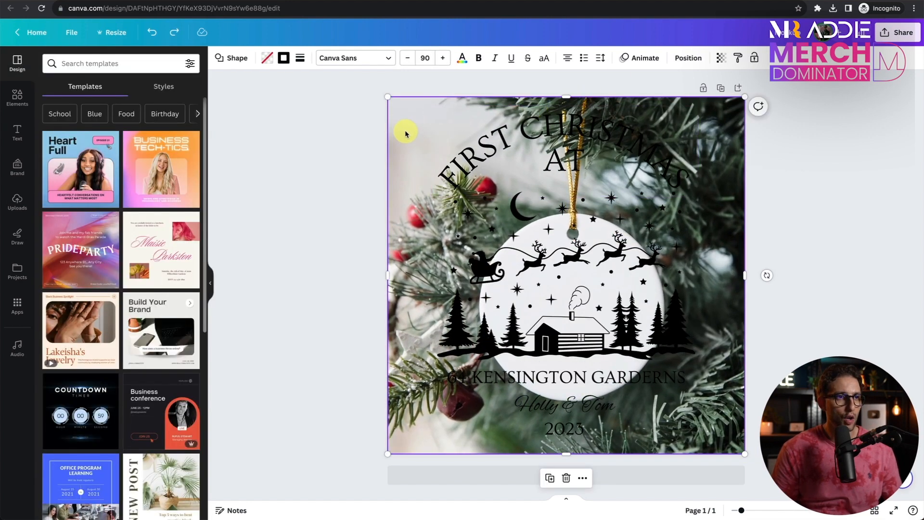
pyautogui.moveTo(755, 57)
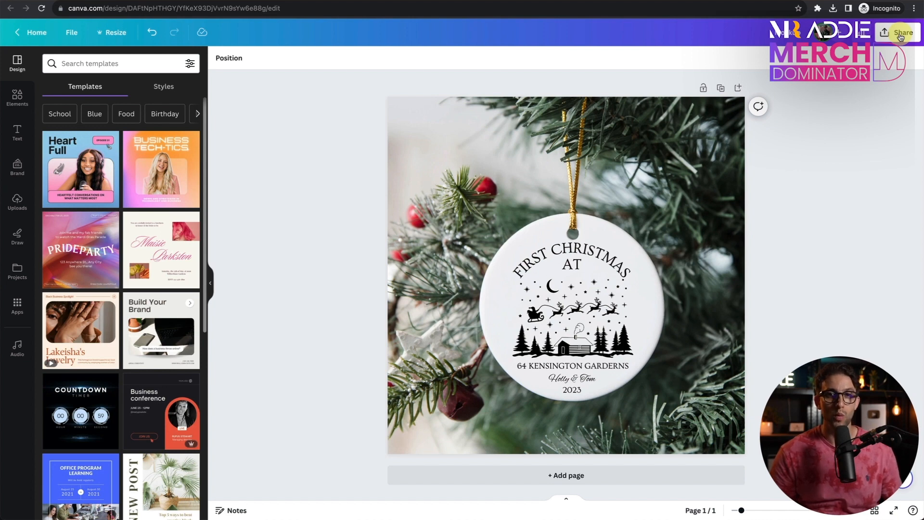
# - Go to Share > Download to export the mockup image
pyautogui.click(901, 32)
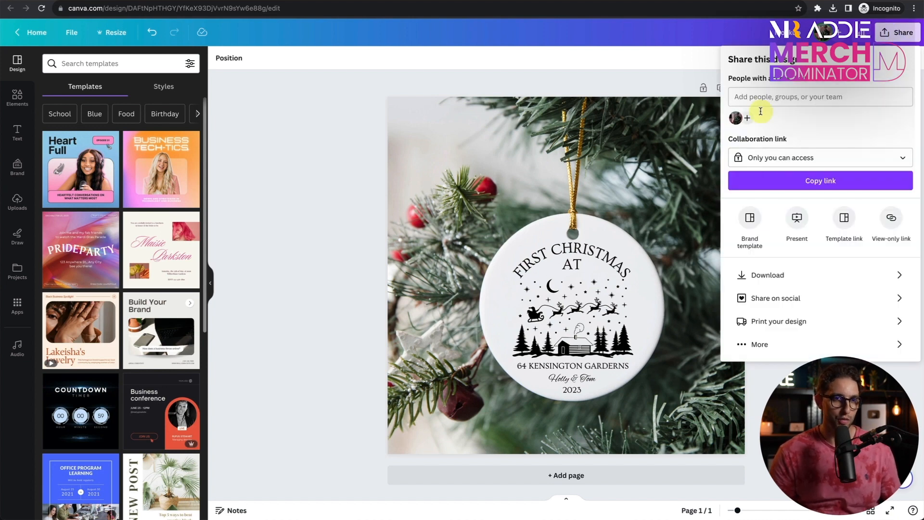
pyautogui.click(767, 274)
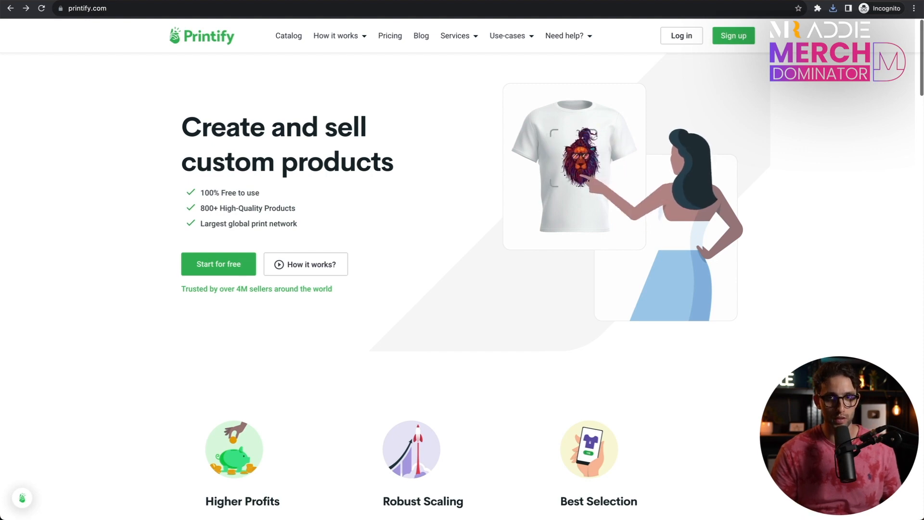
pyautogui.scroll(-3)
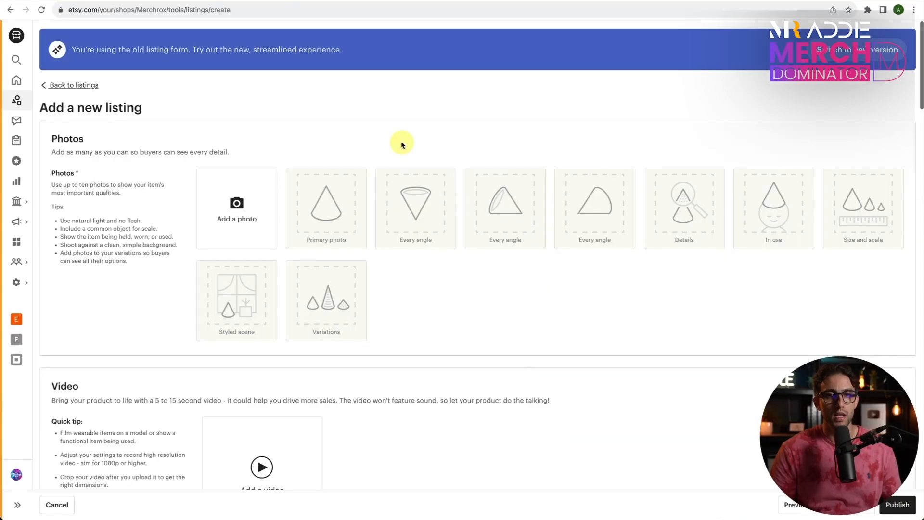
pyautogui.moveTo(400, 187)
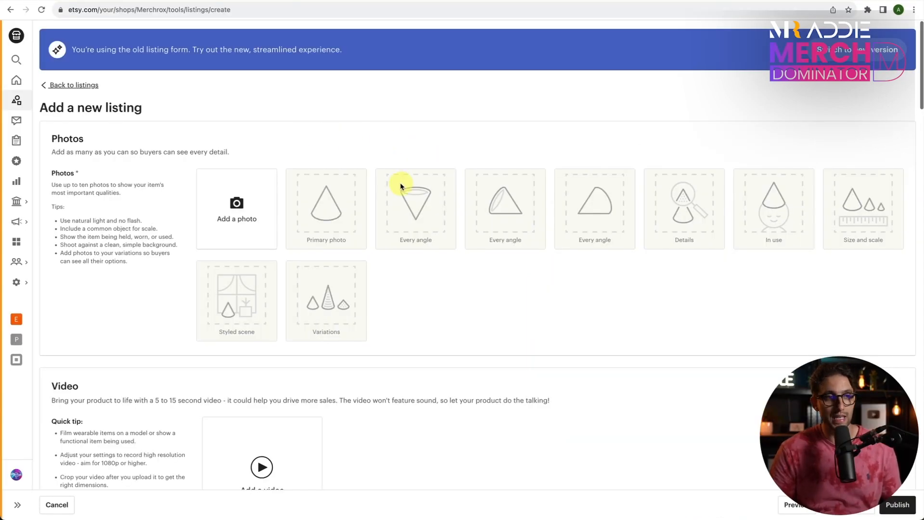
pyautogui.moveTo(386, 289)
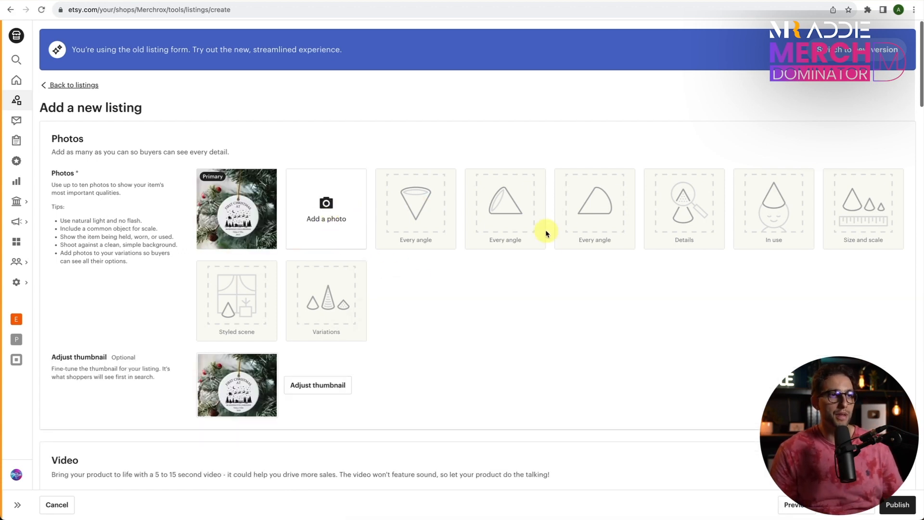
pyautogui.moveTo(502, 322)
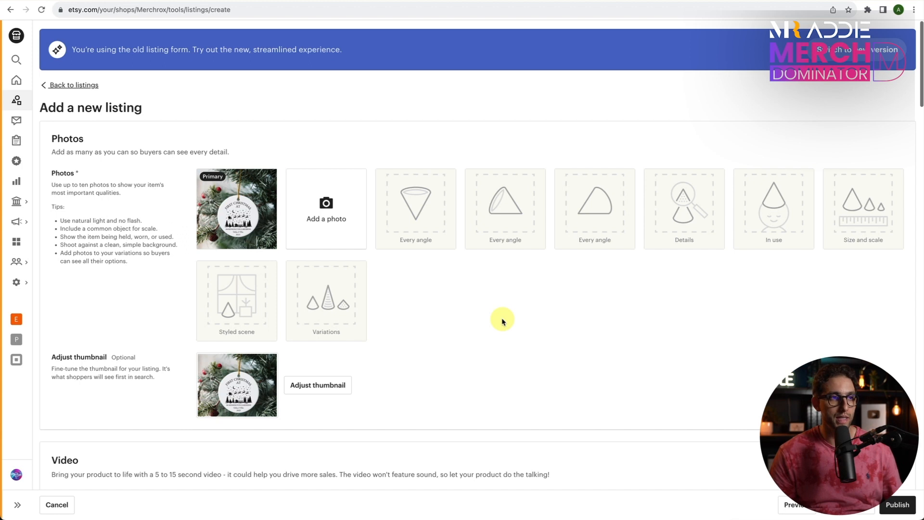
pyautogui.moveTo(430, 399)
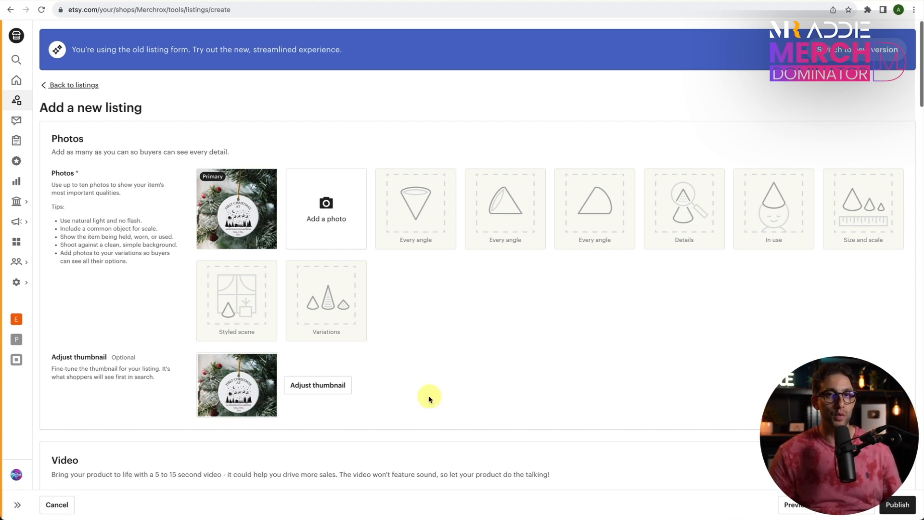
pyautogui.moveTo(318, 385)
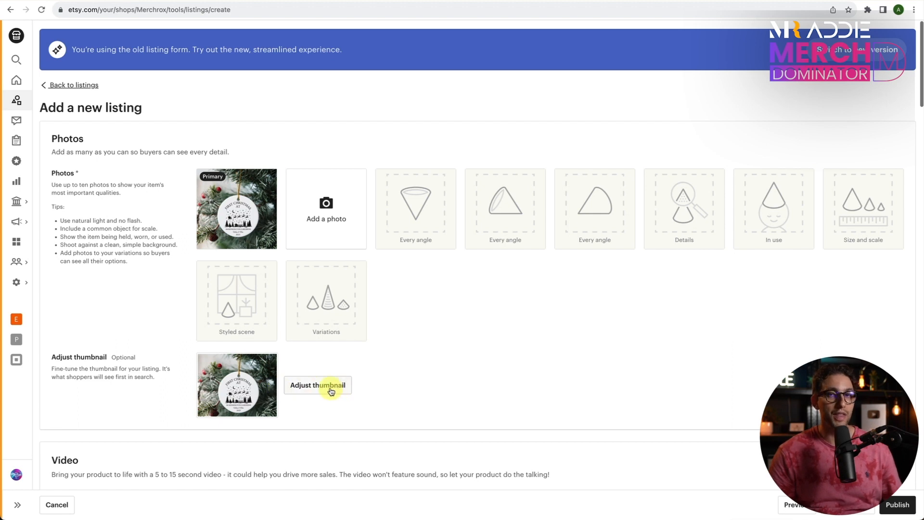
pyautogui.moveTo(311, 392)
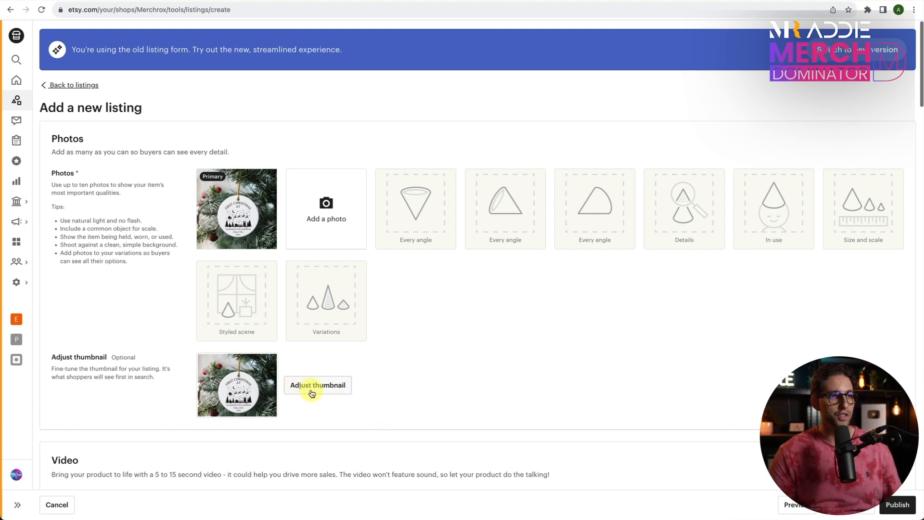
pyautogui.moveTo(335, 402)
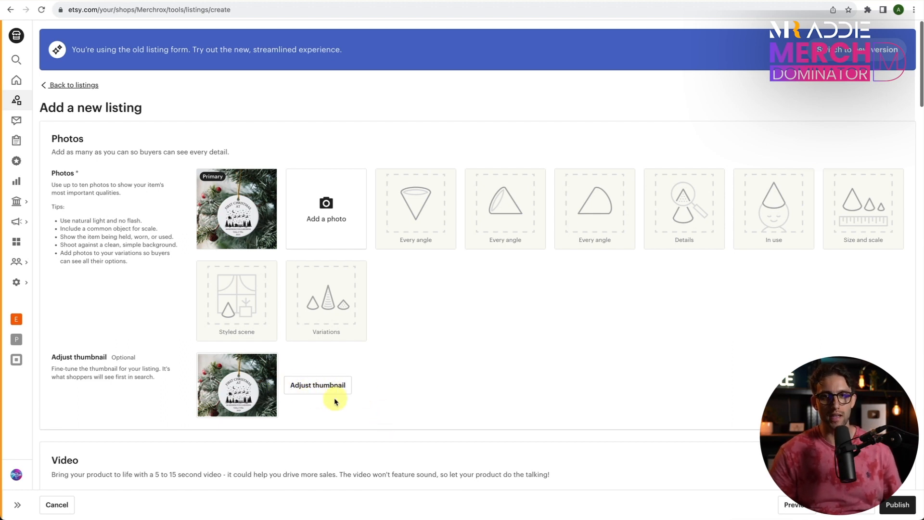
pyautogui.scroll(-3)
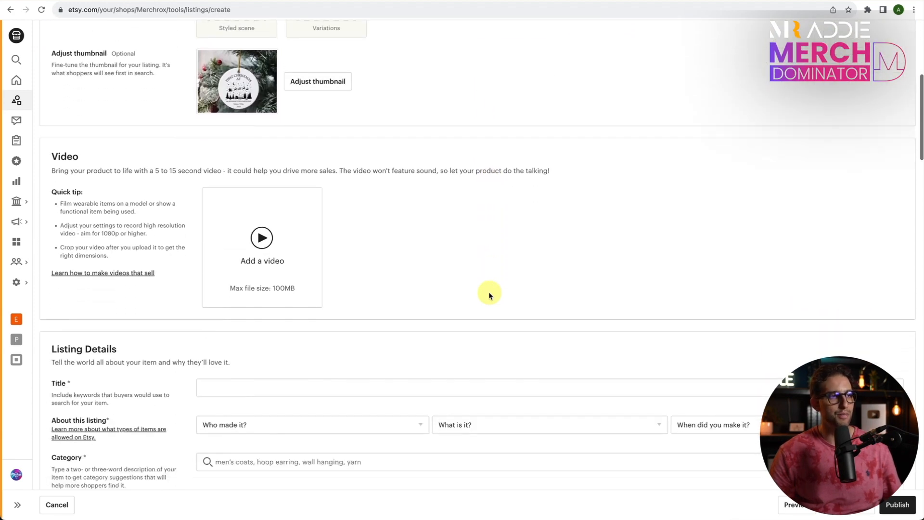
pyautogui.moveTo(272, 268)
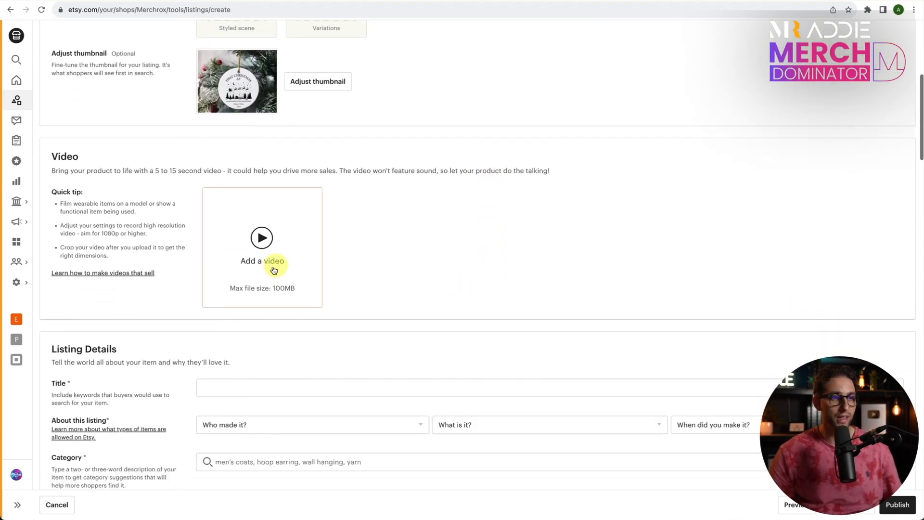
pyautogui.scroll(-3)
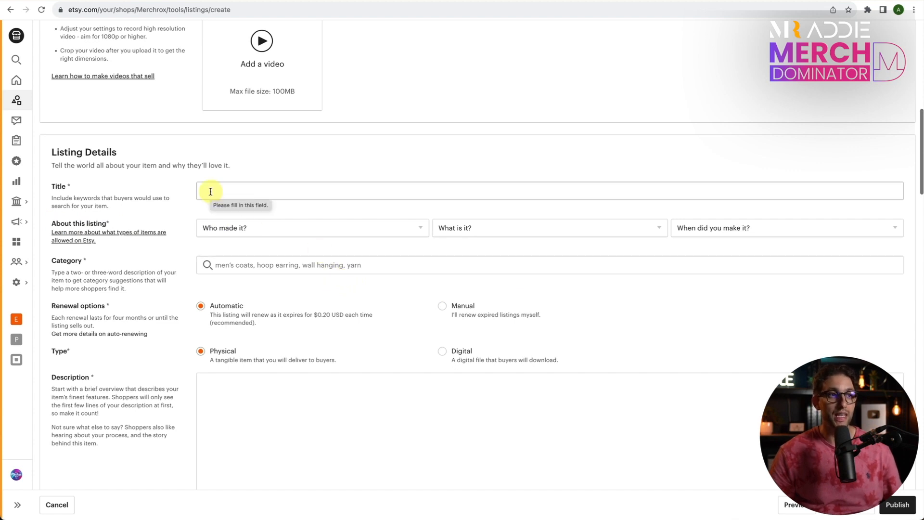
pyautogui.moveTo(323, 150)
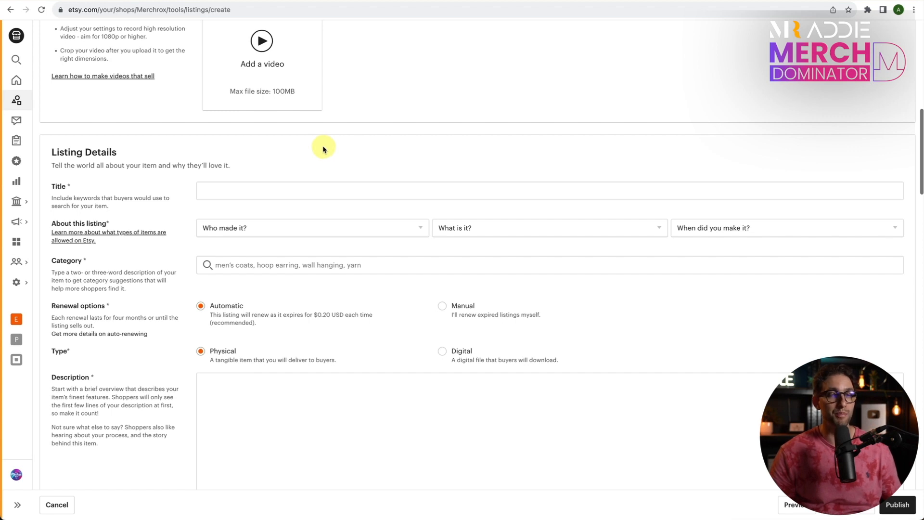
pyautogui.moveTo(151, 272)
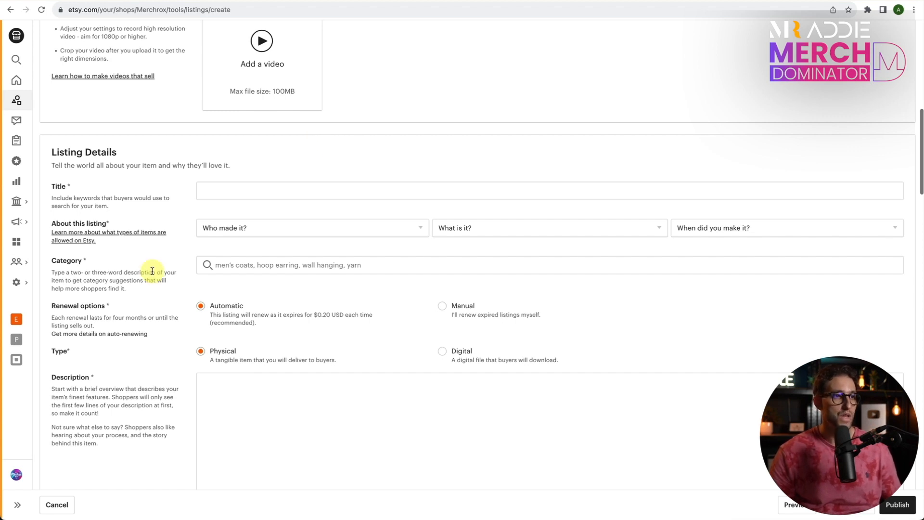
pyautogui.scroll(-3)
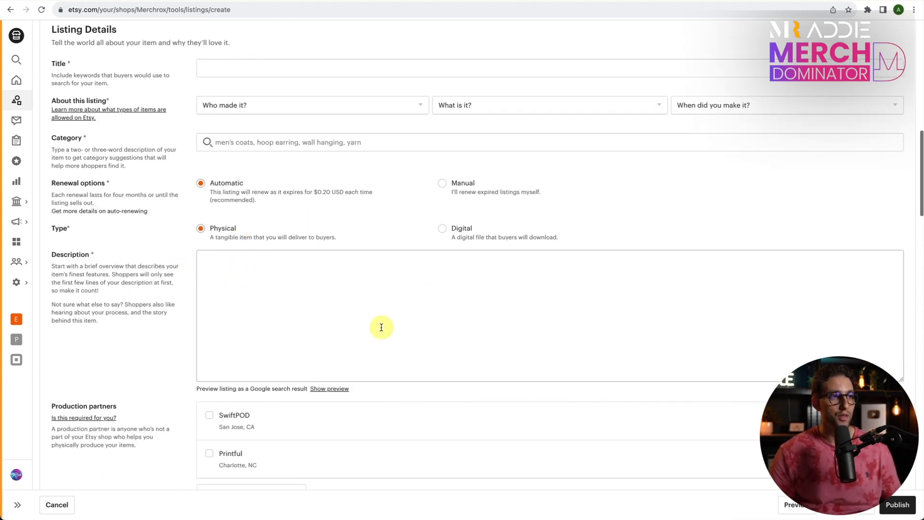
pyautogui.scroll(-3)
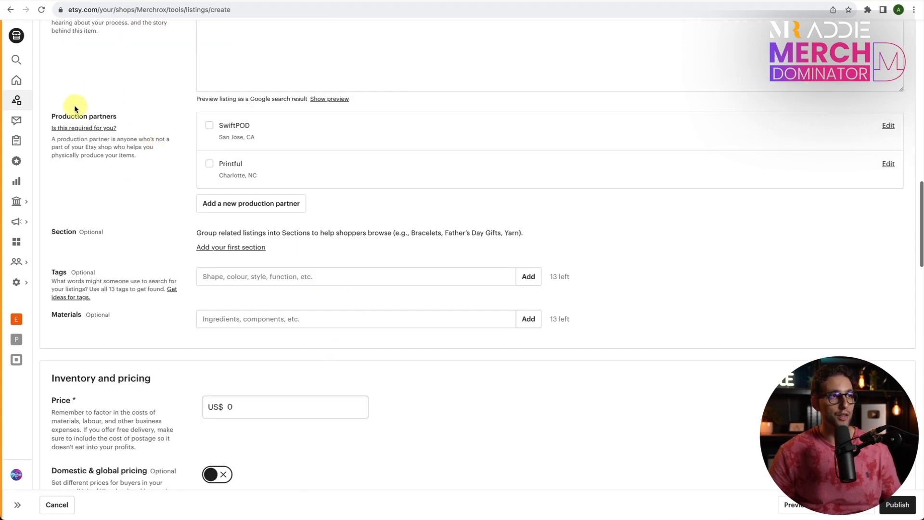
pyautogui.moveTo(235, 170)
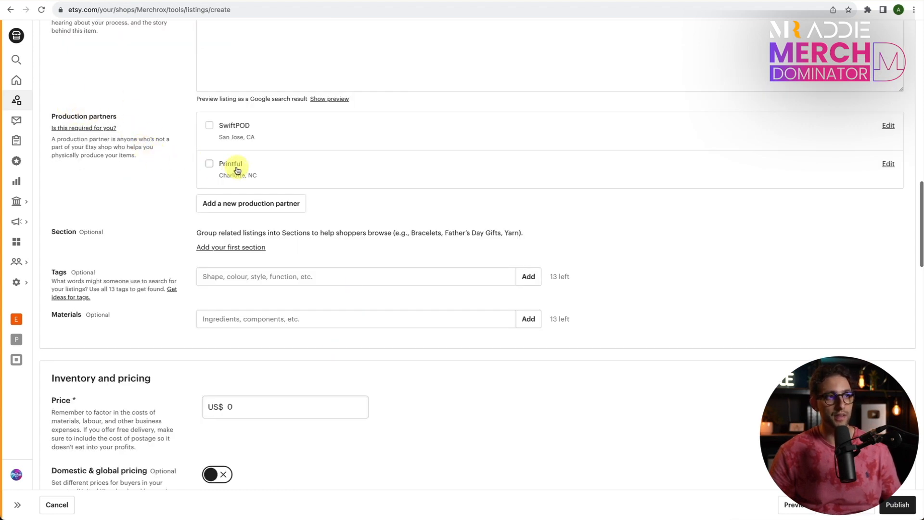
pyautogui.moveTo(245, 147)
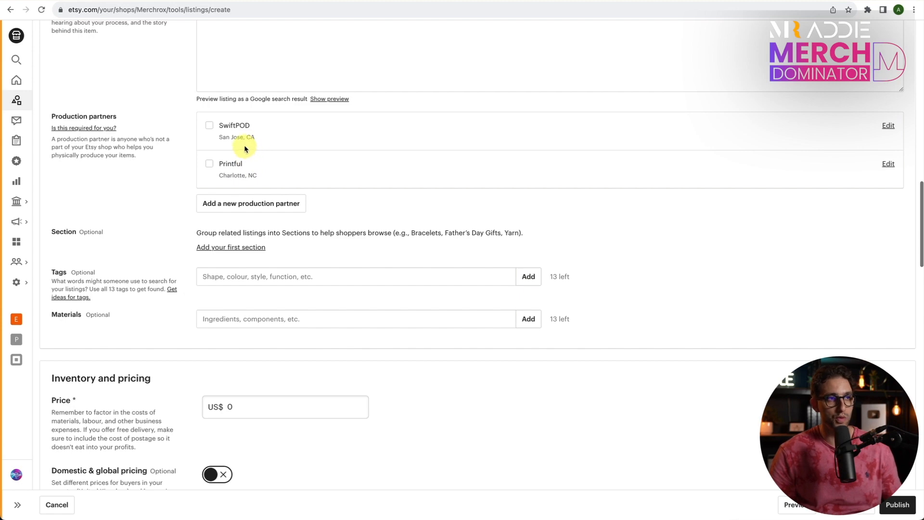
pyautogui.scroll(-3)
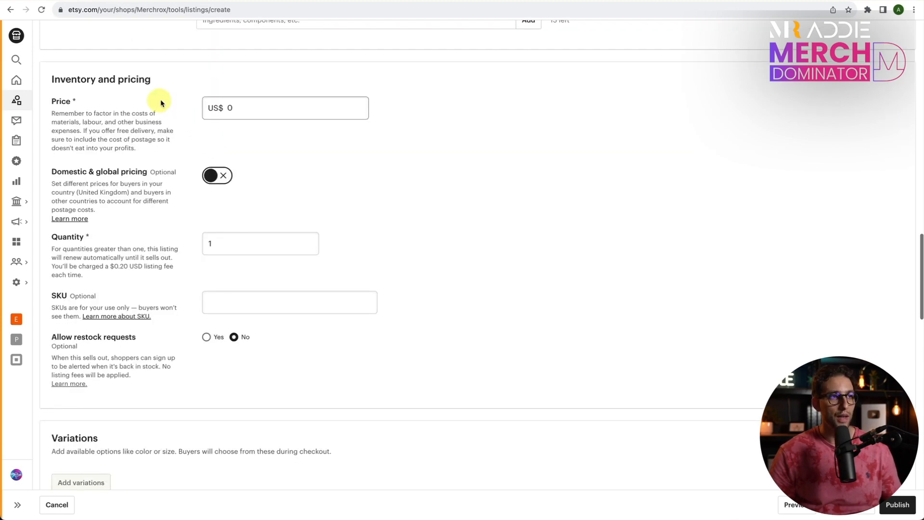
pyautogui.moveTo(259, 192)
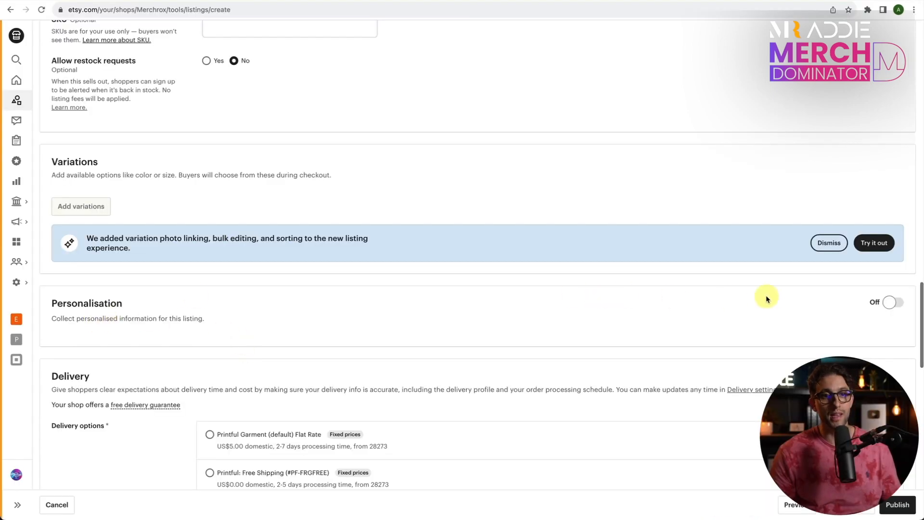
# - Switch the listing's Personalisation toggle to On
pyautogui.click(889, 301)
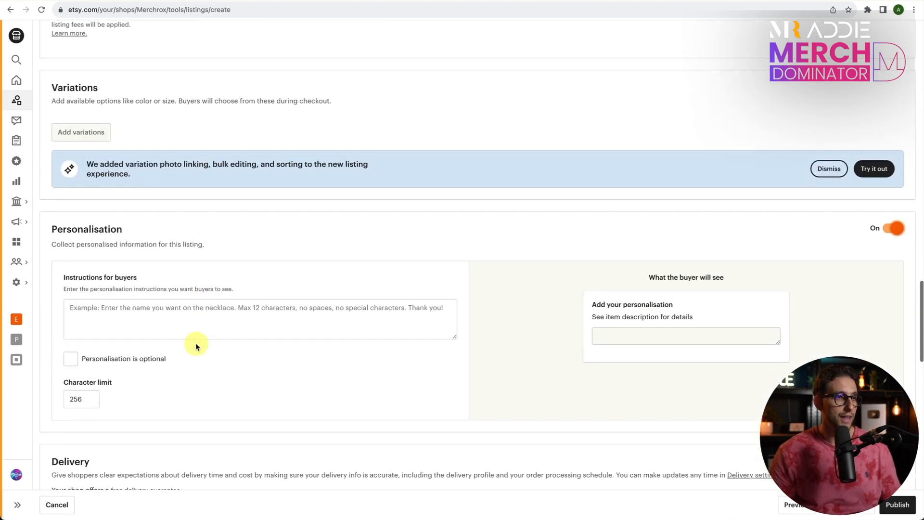
pyautogui.moveTo(183, 327)
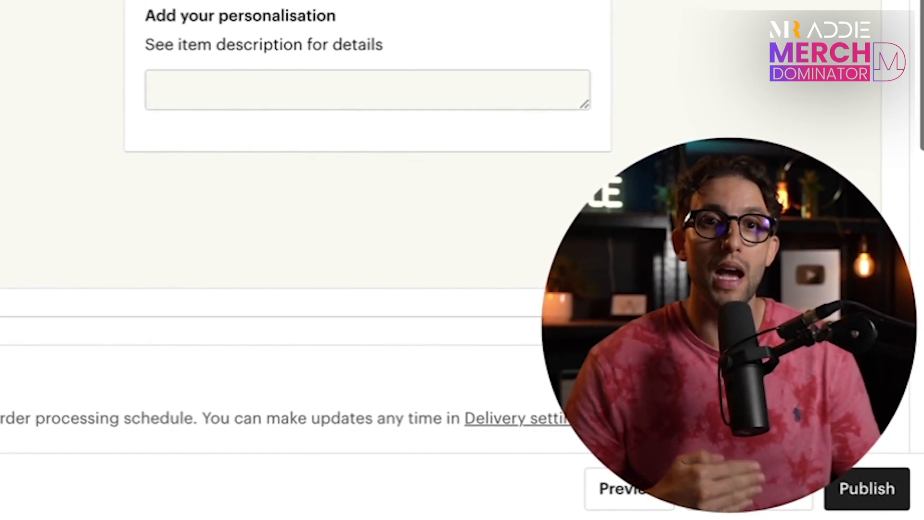
pyautogui.scroll(3)
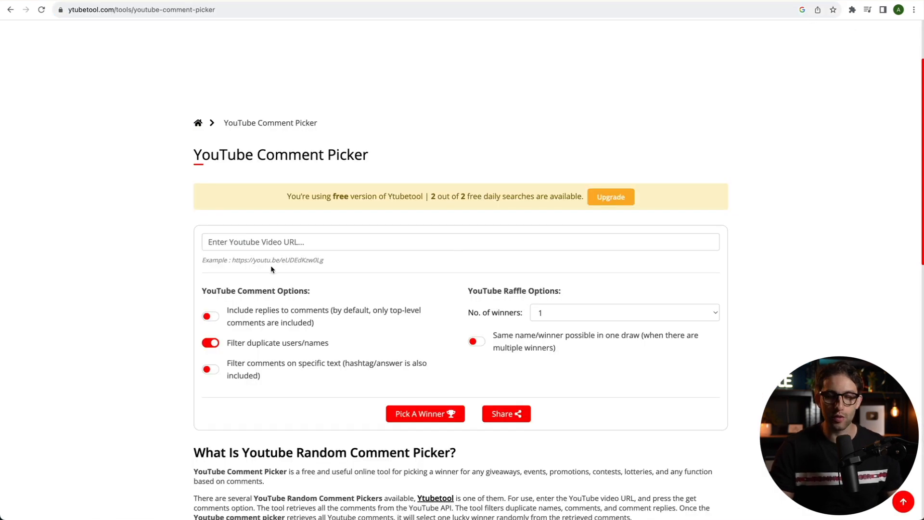
pyautogui.write('https://www.youtube.com/watch?v=a3HY44Mae-0')
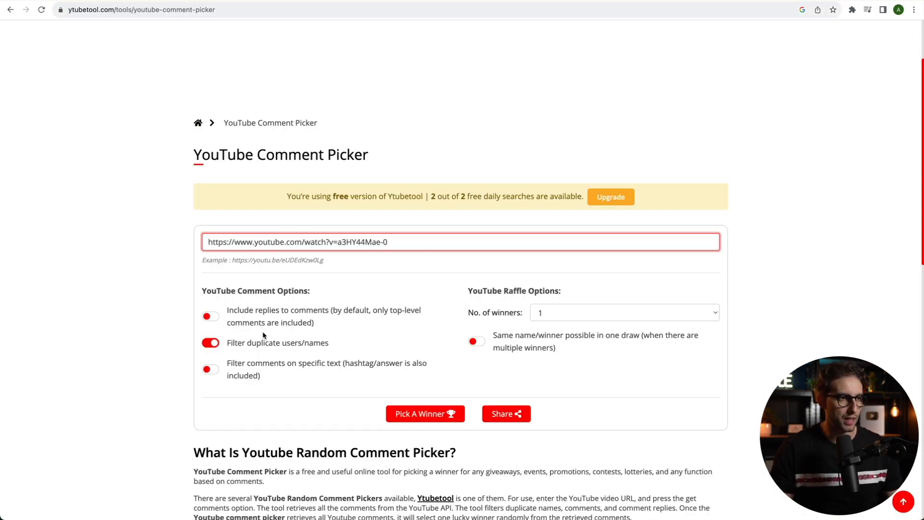
pyautogui.click(424, 413)
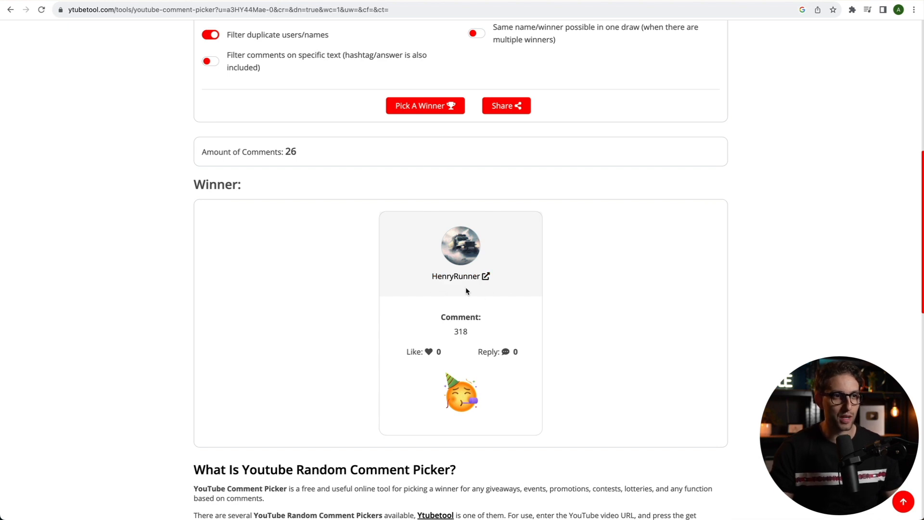
pyautogui.moveTo(540, 280)
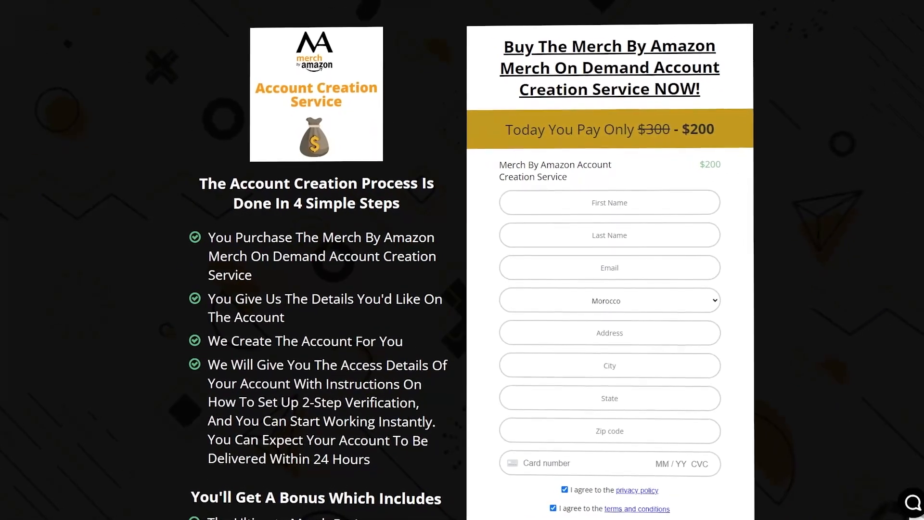
pyautogui.scroll(-3)
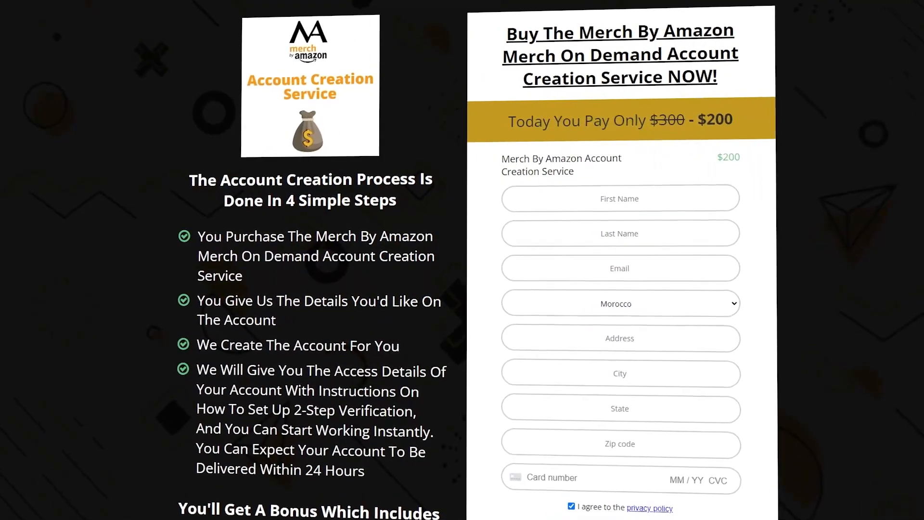
pyautogui.scroll(-3)
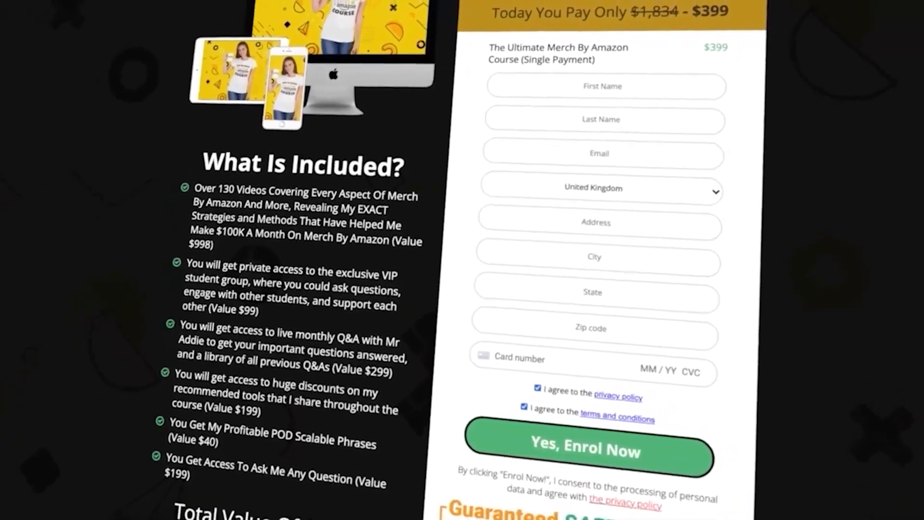
pyautogui.scroll(-3)
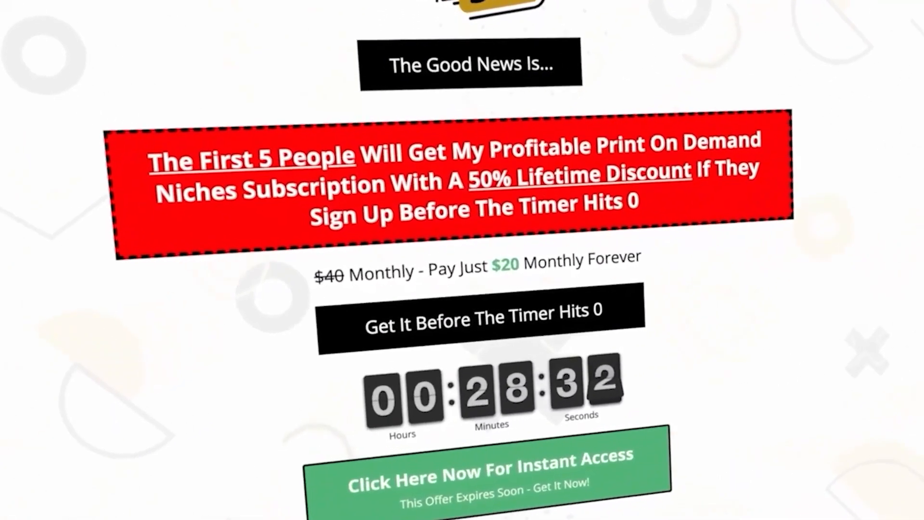